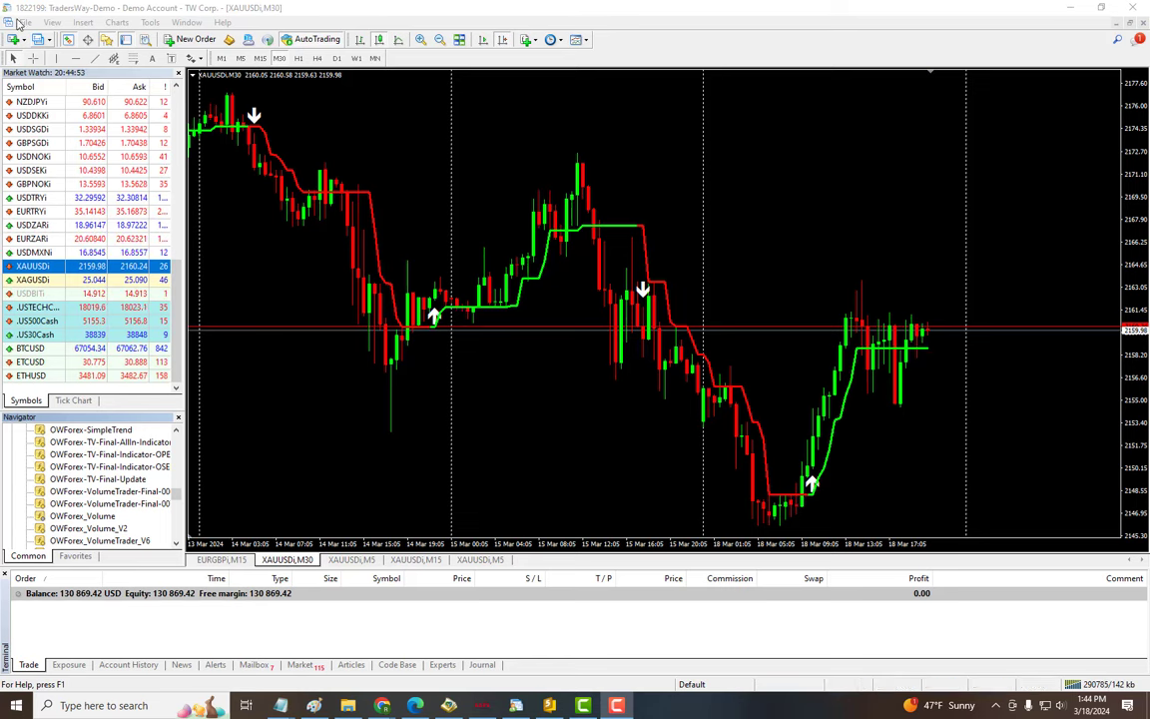
Browse the terminal's data folder into the MQL4 folder.
{"action": "left_click", "coordinate": [24, 22]}
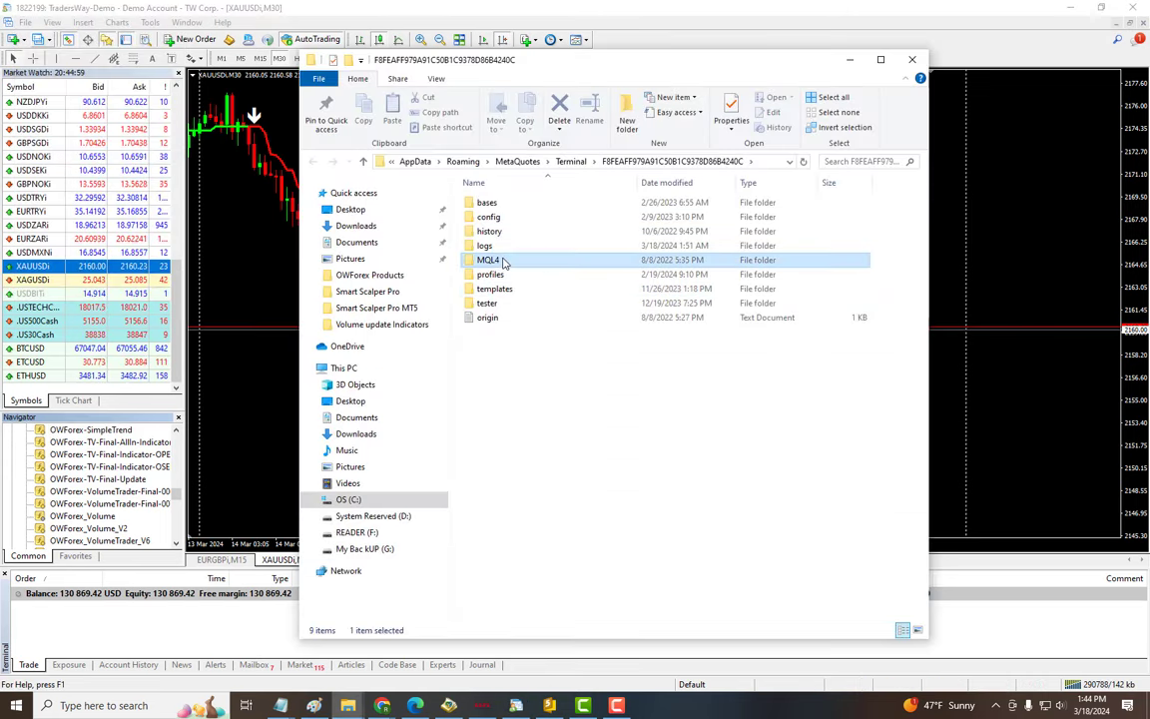
{"action": "double_click", "coordinate": [487, 260]}
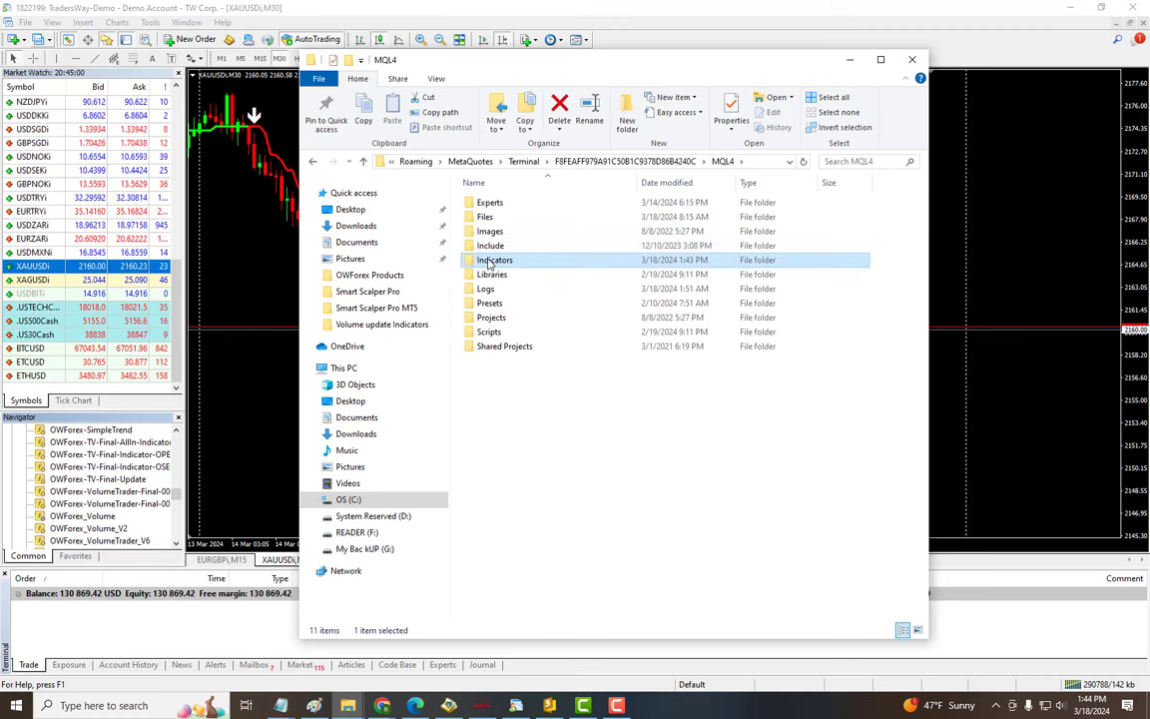
{"action": "mouse_move", "coordinate": [496, 260]}
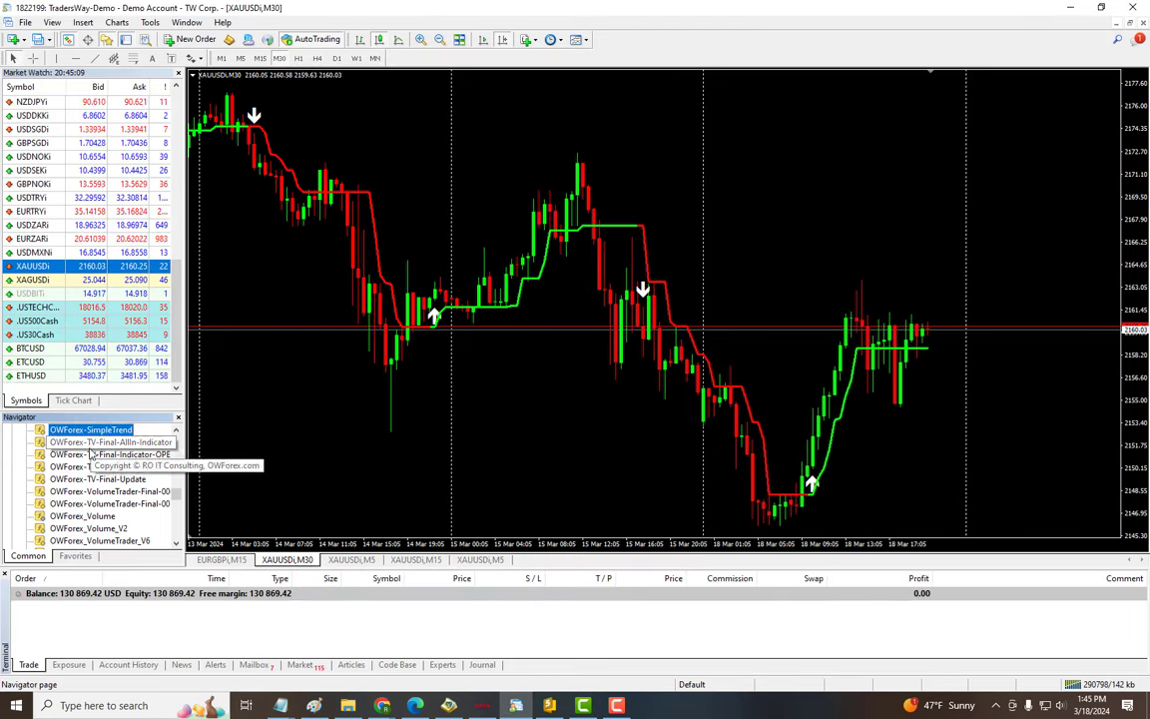
{"action": "right_click", "coordinate": [109, 443]}
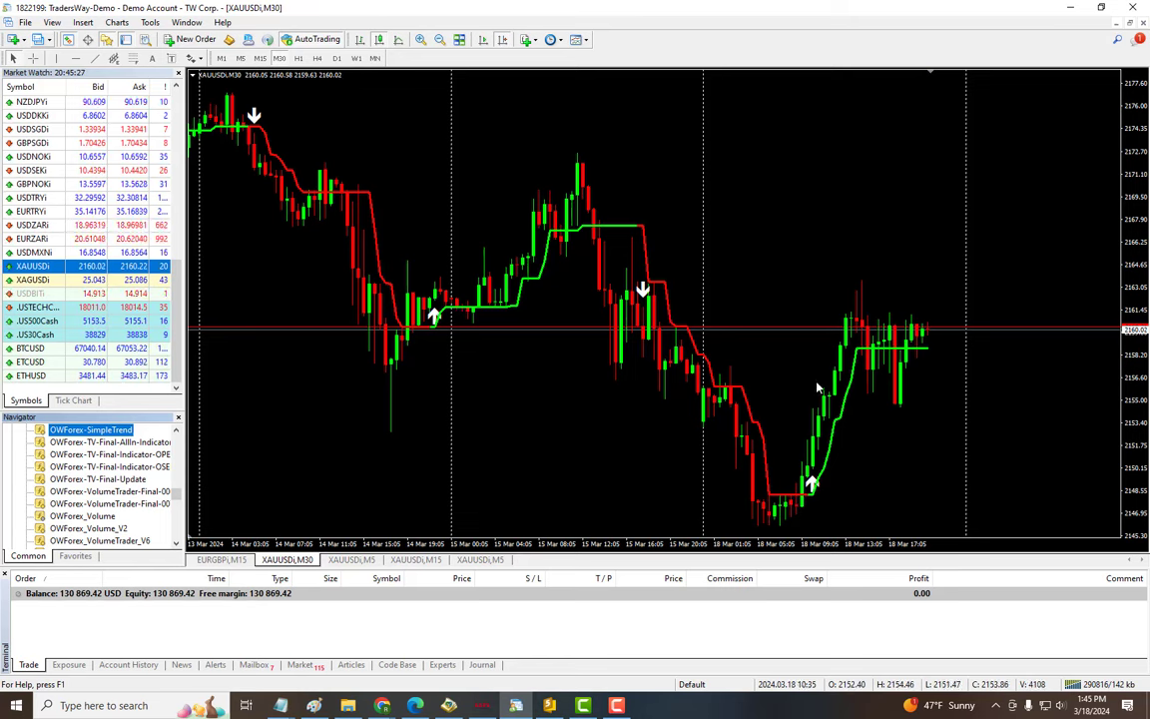
Set SimpleTrend's Strategy to Scalping via the chart's Indicators List and apply it.
{"action": "right_click", "coordinate": [577, 279]}
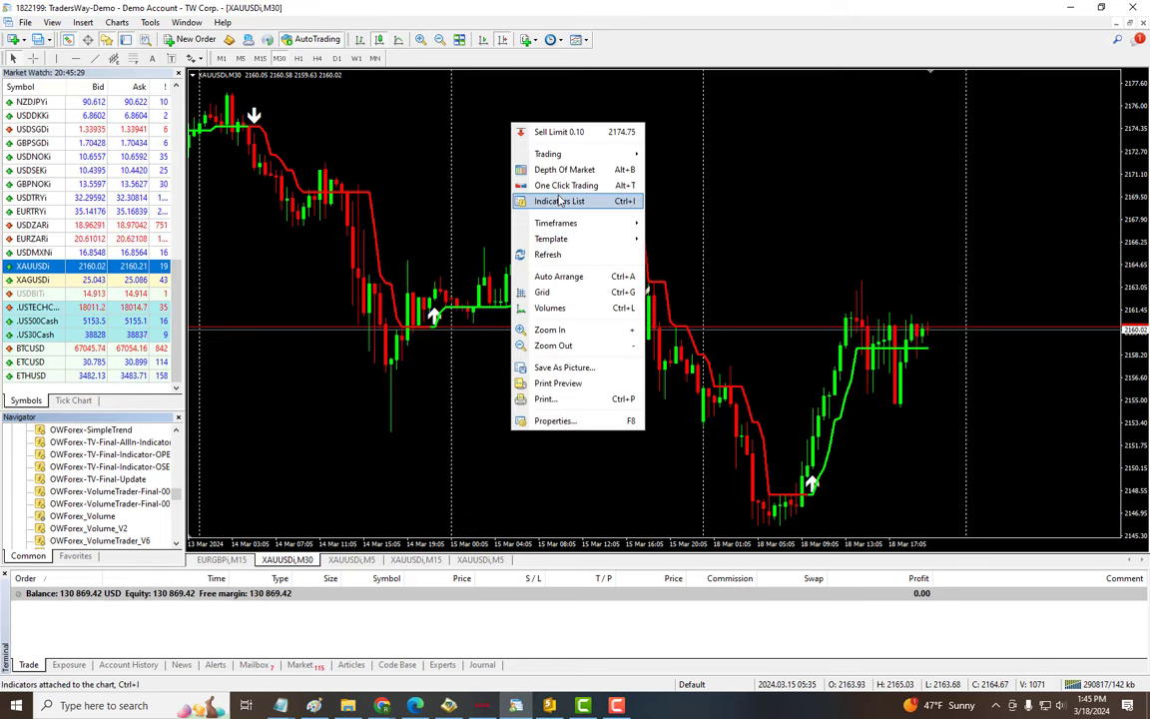
{"action": "left_click", "coordinate": [560, 199]}
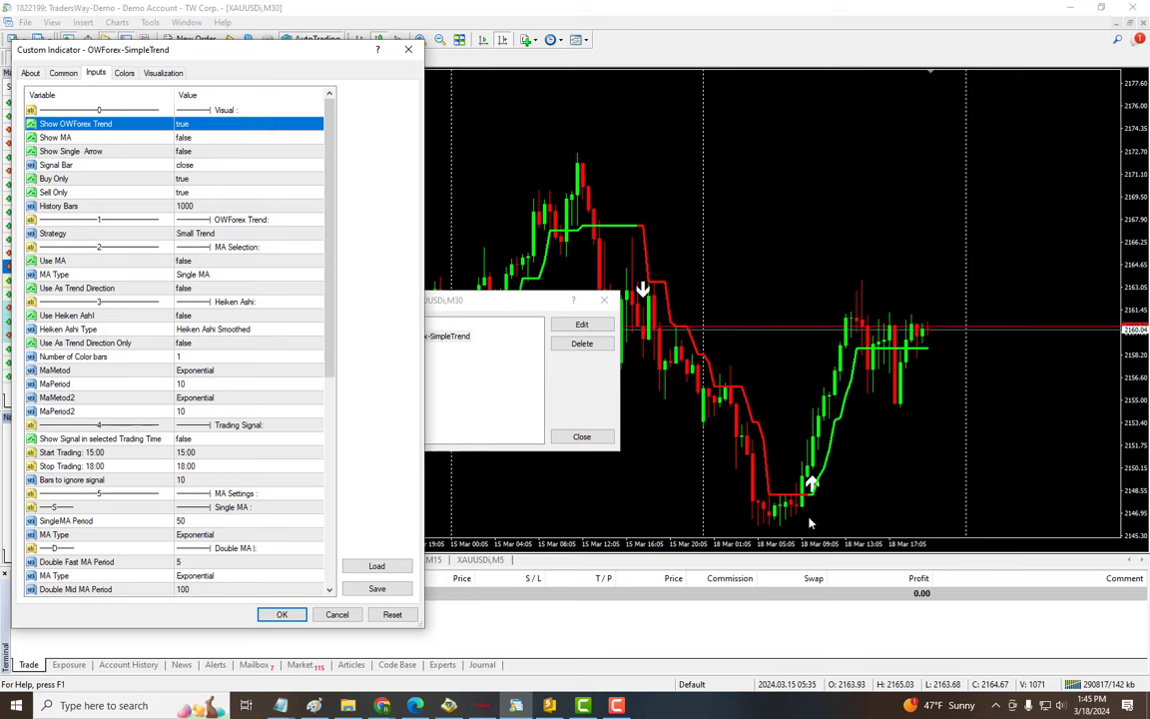
{"action": "mouse_move", "coordinate": [248, 196]}
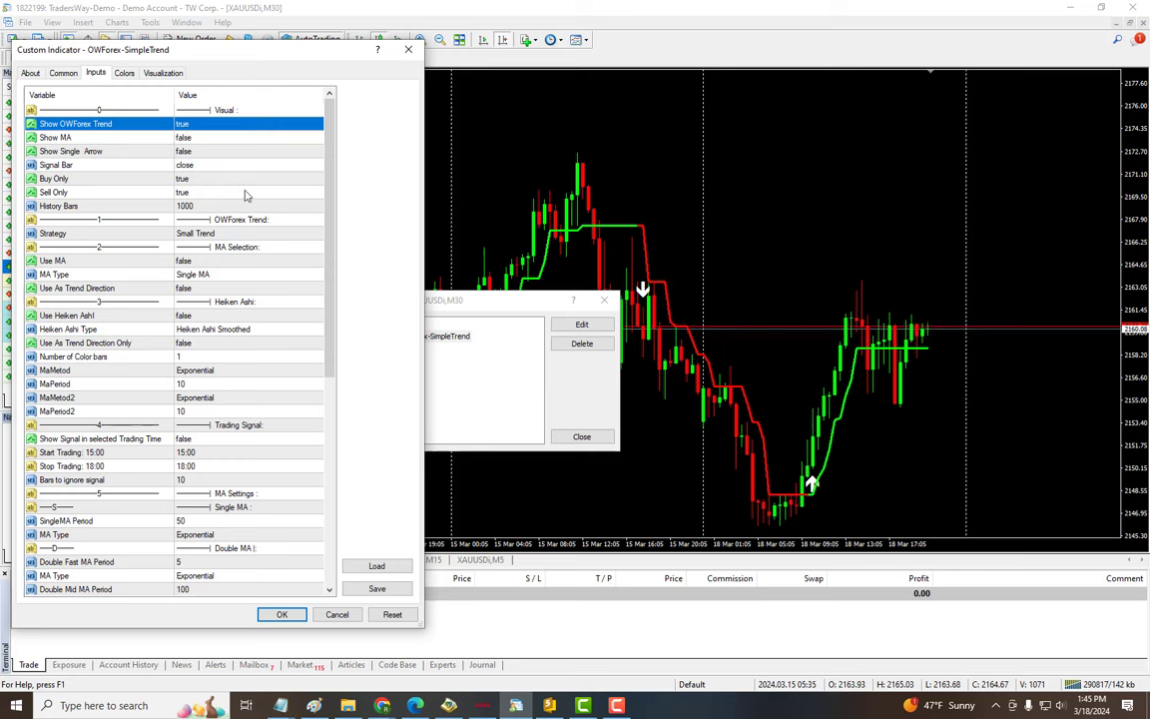
{"action": "mouse_move", "coordinate": [292, 312]}
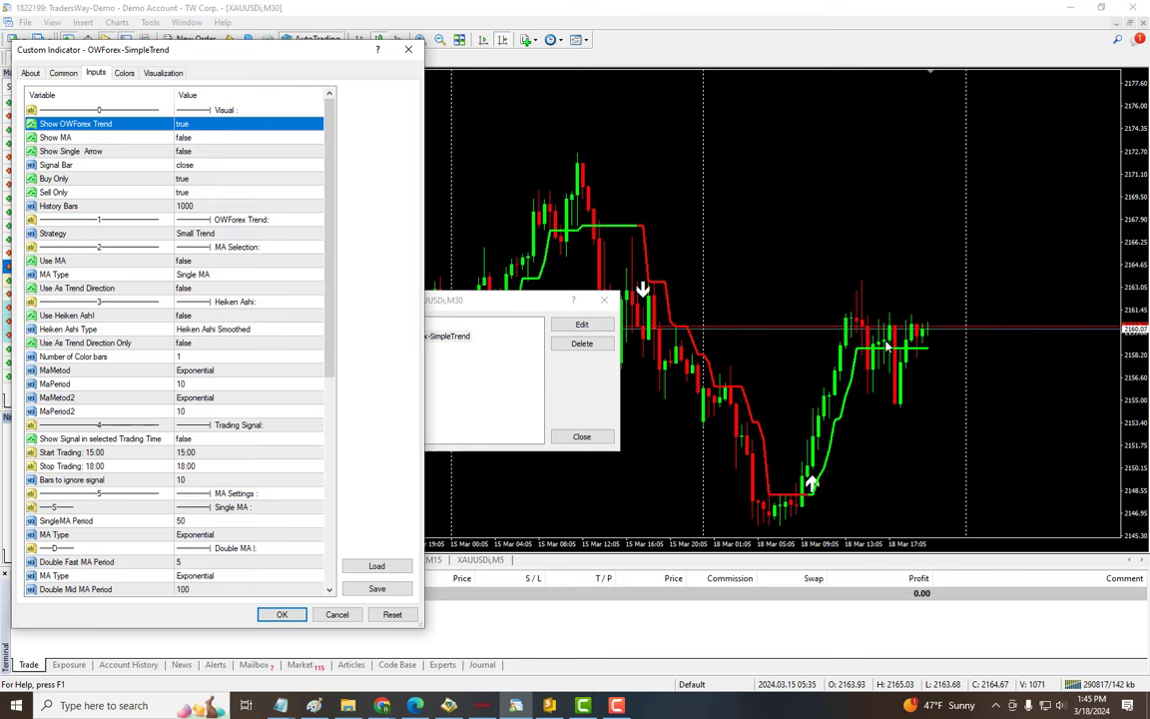
{"action": "mouse_move", "coordinate": [220, 176]}
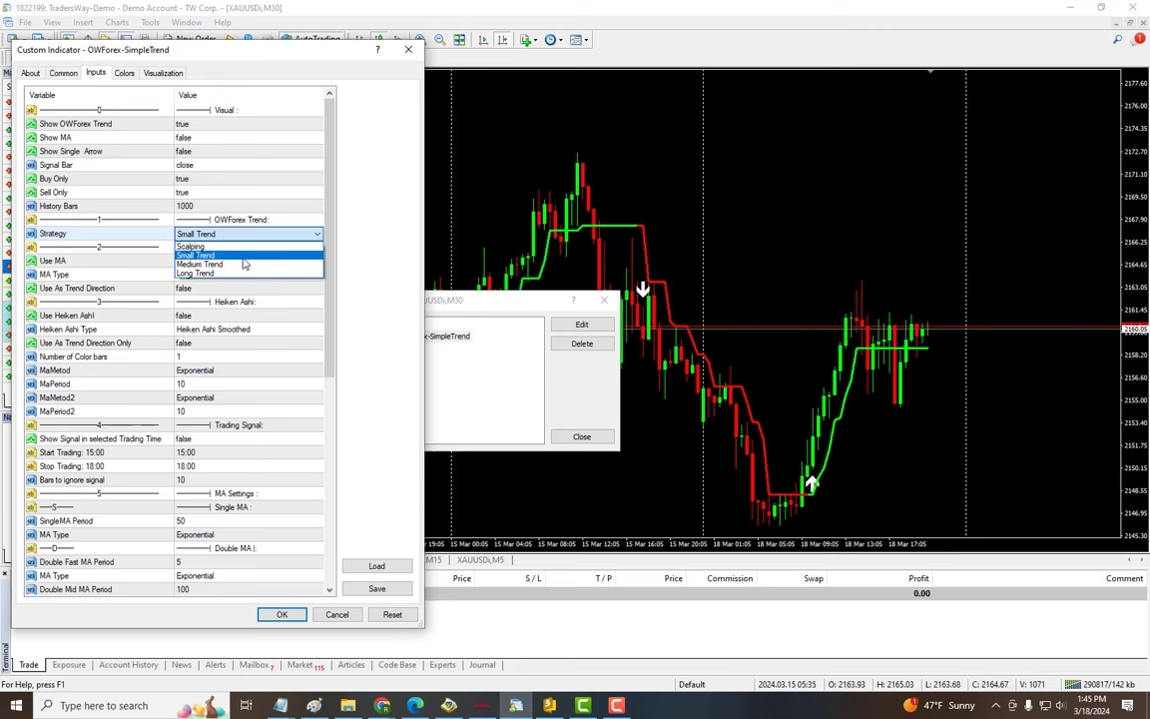
{"action": "mouse_move", "coordinate": [195, 274]}
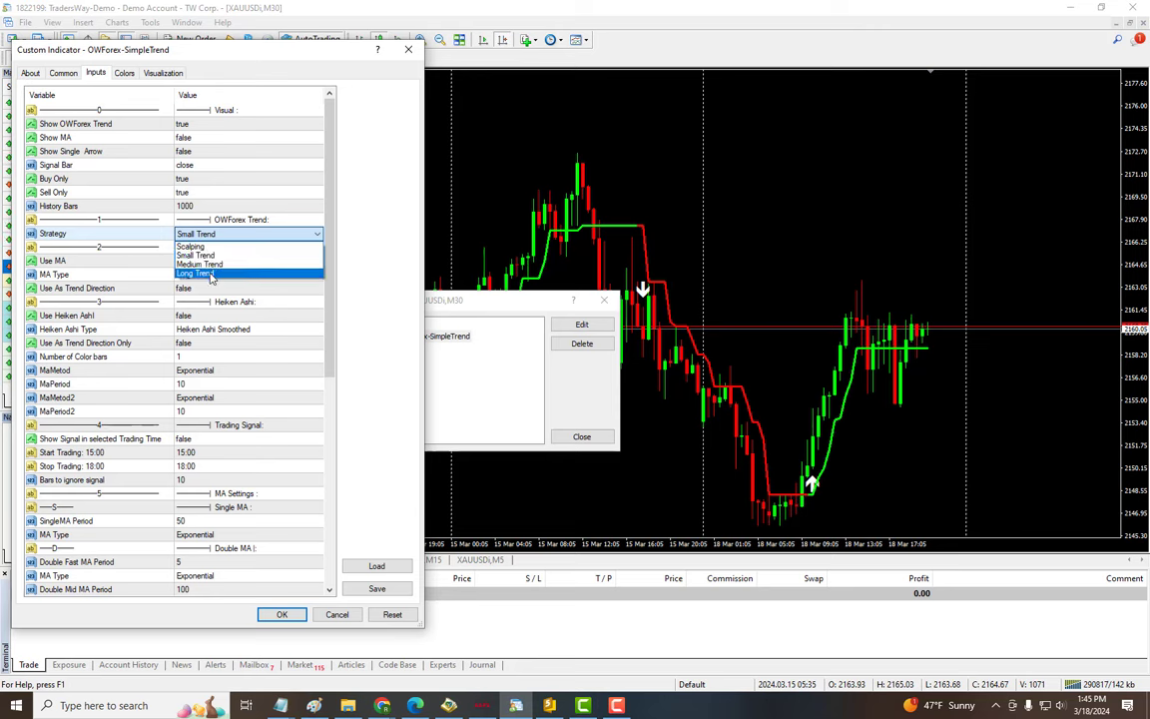
{"action": "left_click", "coordinate": [189, 245]}
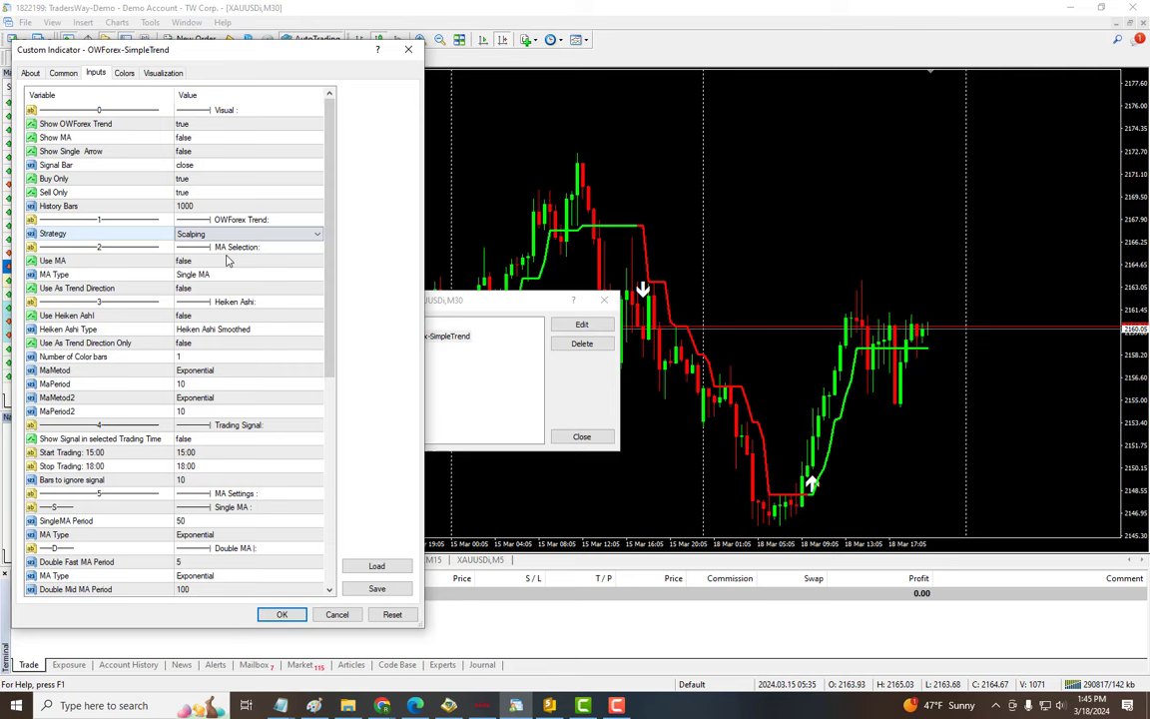
{"action": "left_click", "coordinate": [282, 616]}
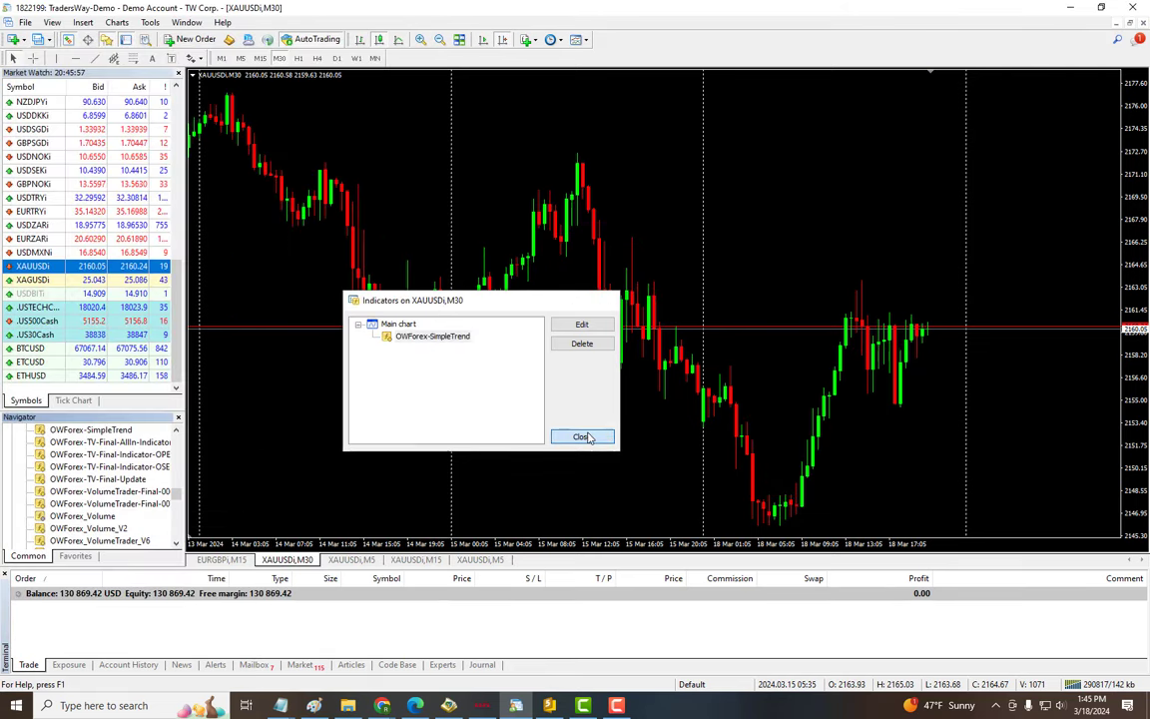
{"action": "left_click", "coordinate": [583, 437]}
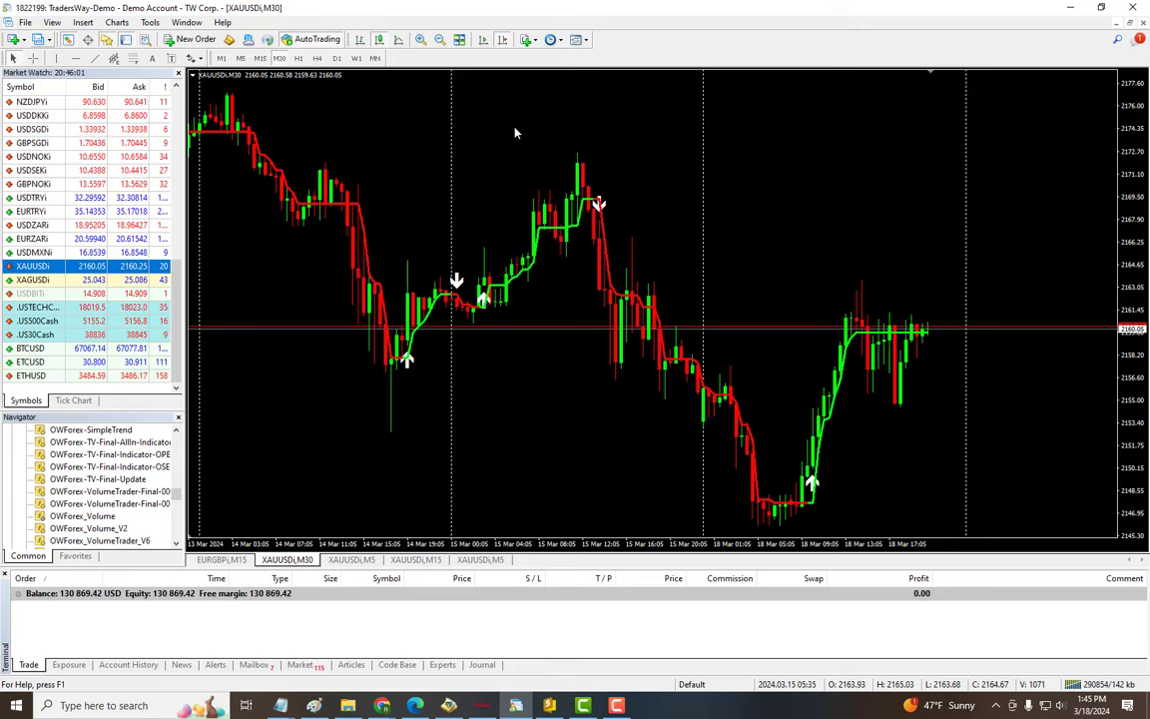
Set SimpleTrend's Strategy to Medium Trend and apply it to the XAUUSD chart.
{"action": "right_click", "coordinate": [515, 132]}
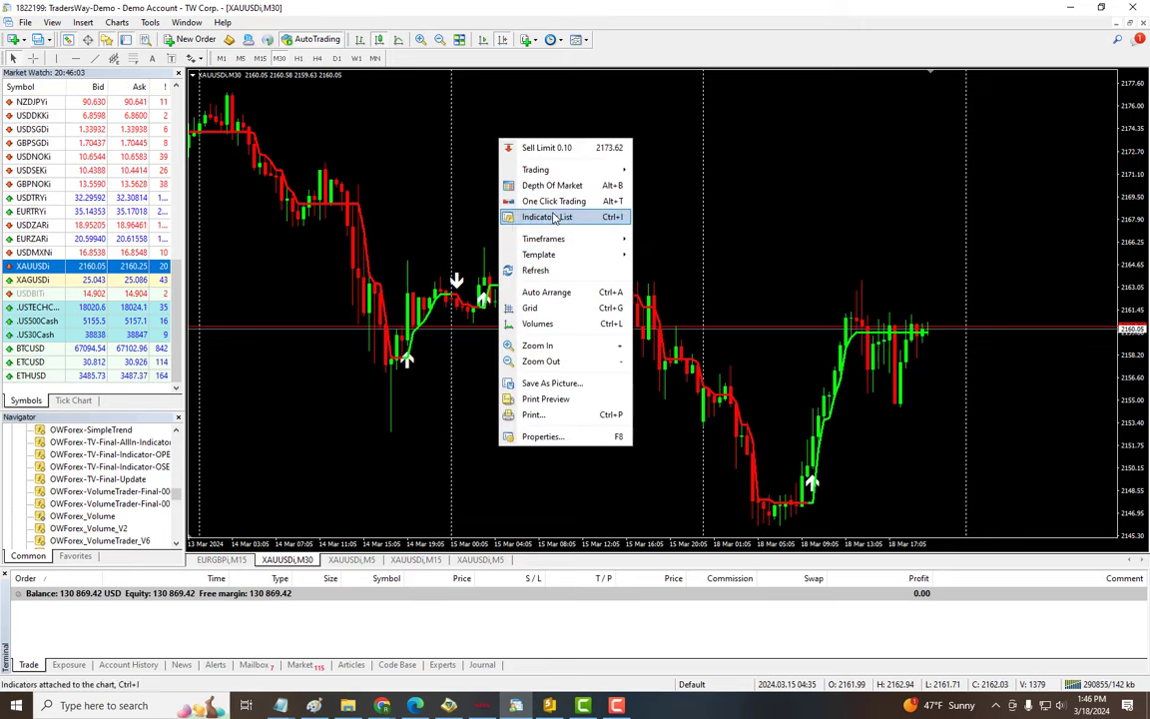
{"action": "left_click", "coordinate": [547, 216]}
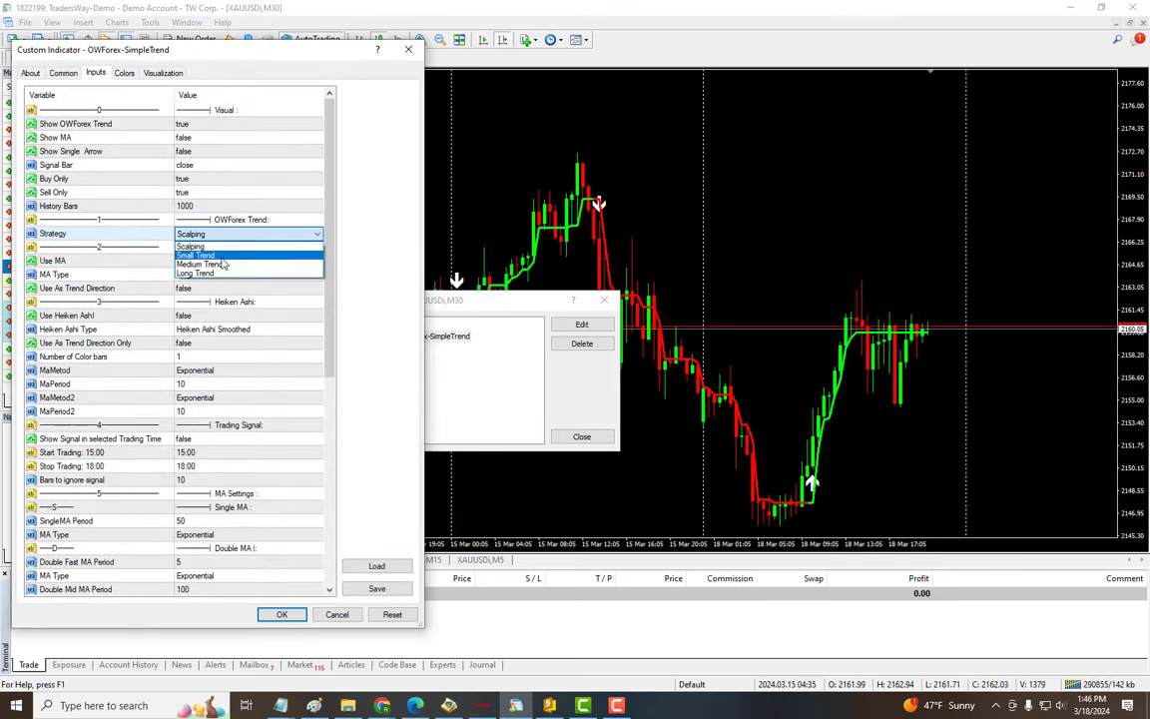
{"action": "left_click", "coordinate": [200, 264]}
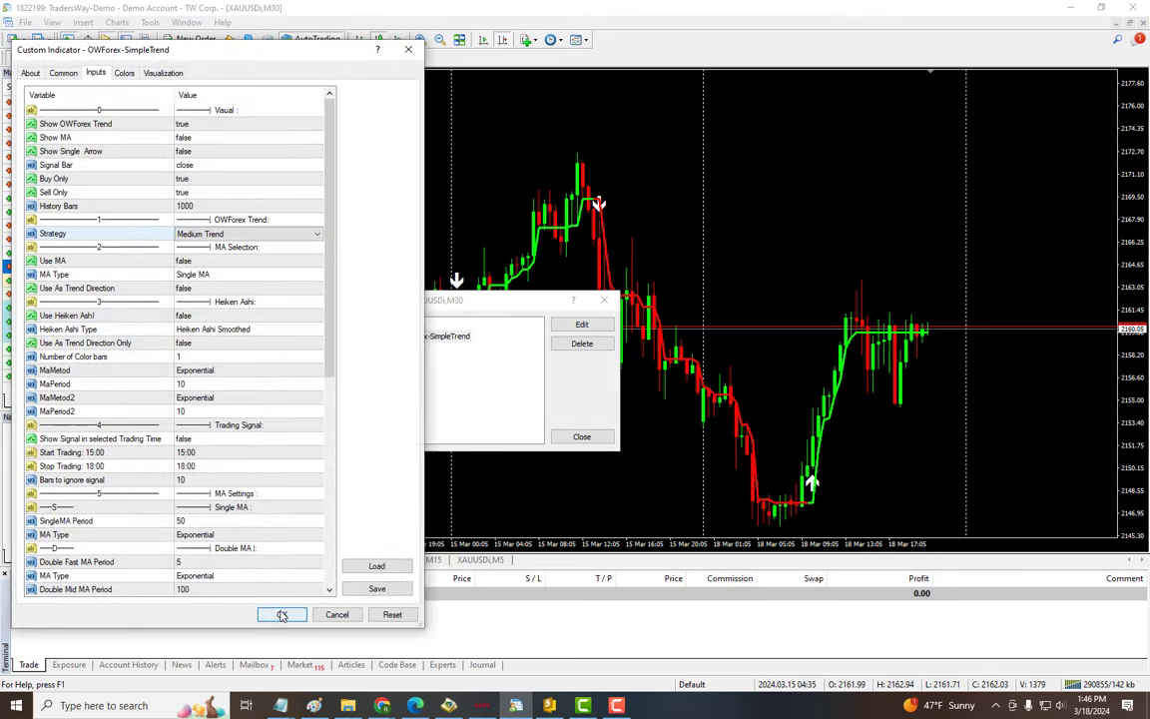
{"action": "left_click", "coordinate": [282, 615]}
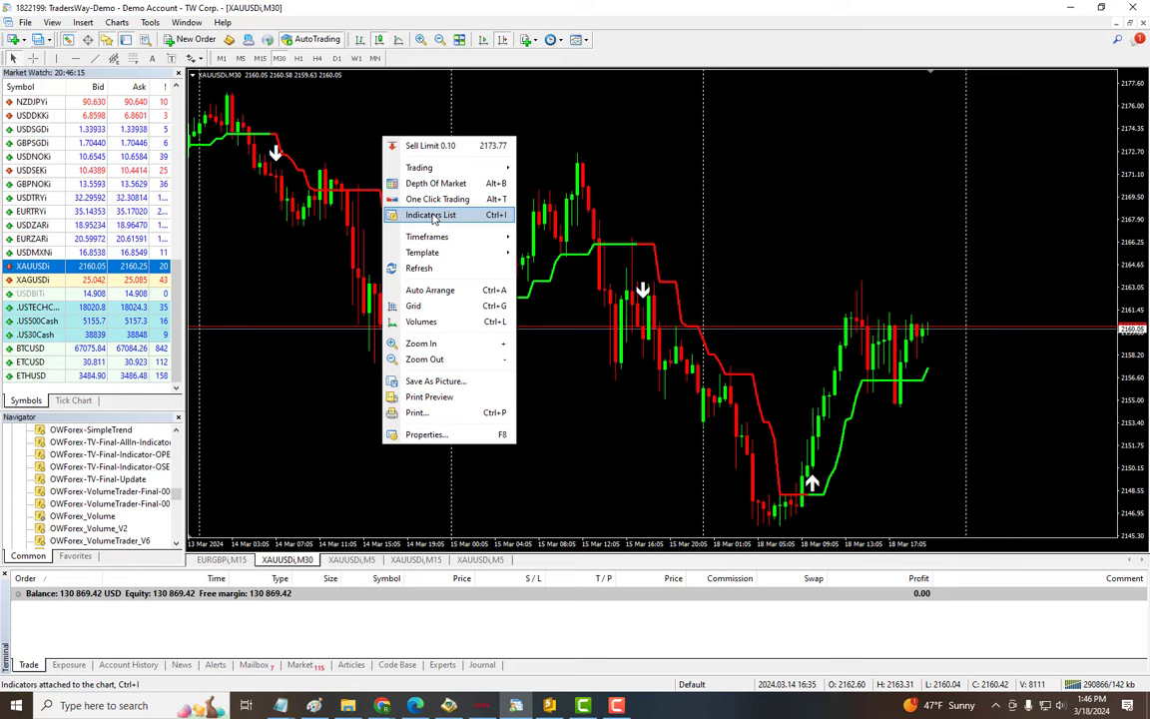
Reopen the settings and choose the Small Trend strategy instead.
{"action": "left_click", "coordinate": [431, 216]}
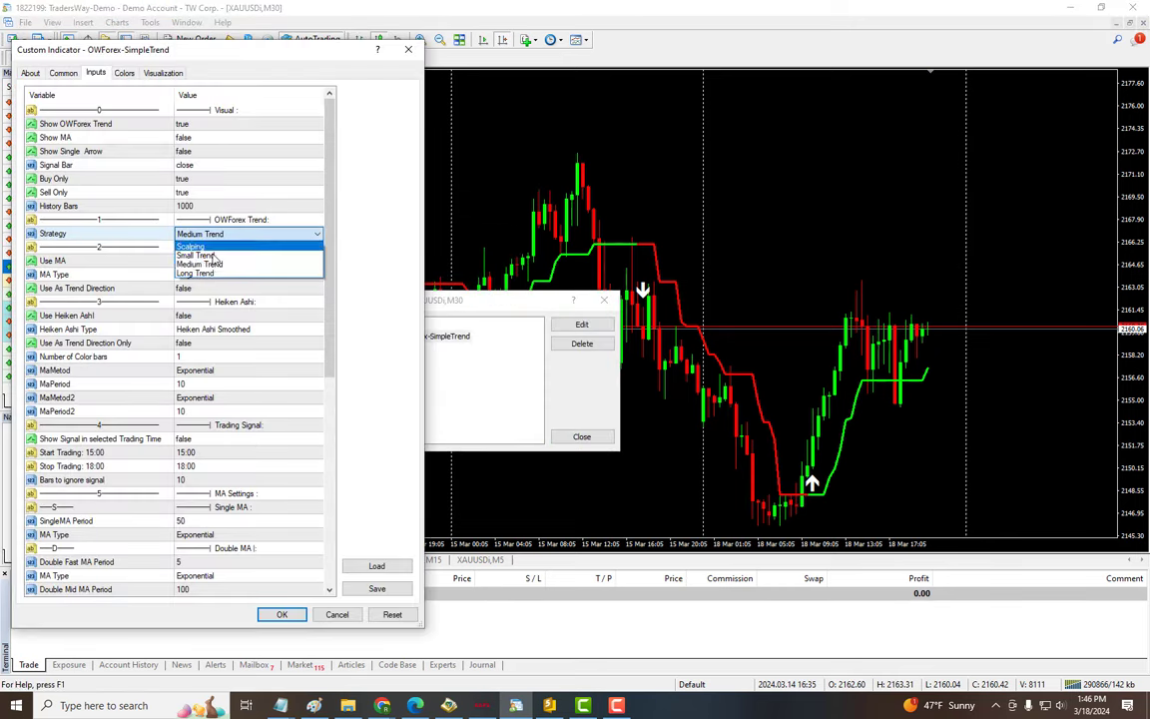
{"action": "left_click", "coordinate": [281, 615]}
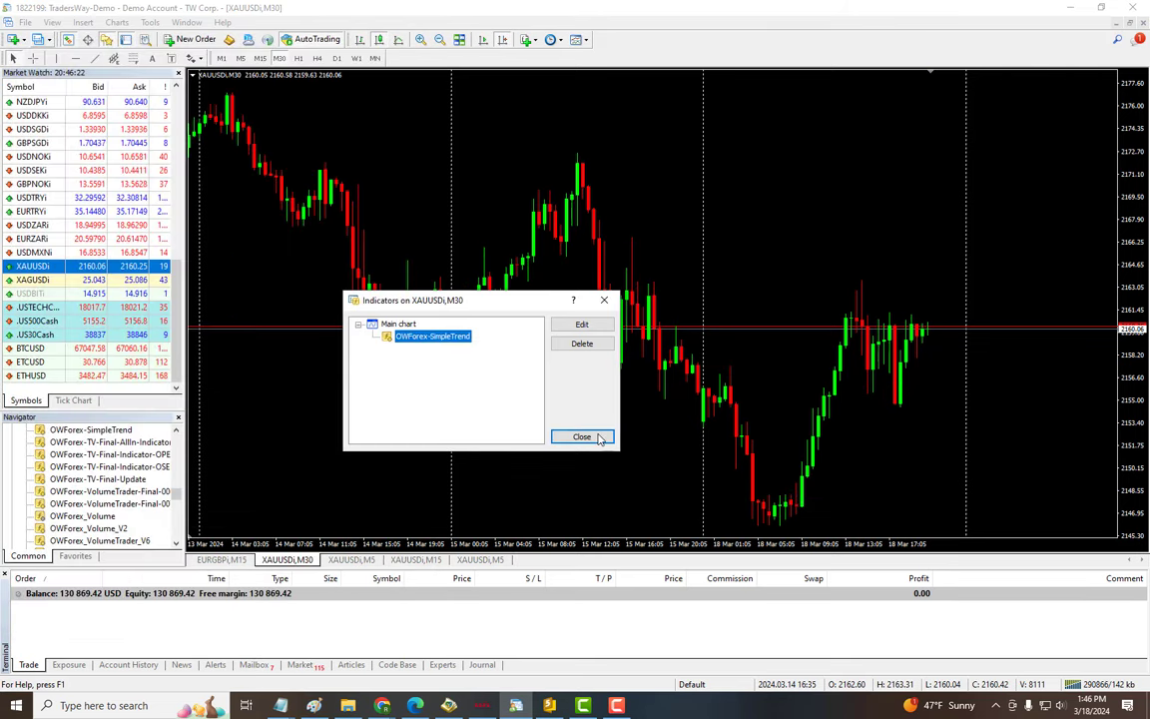
{"action": "left_click", "coordinate": [583, 436]}
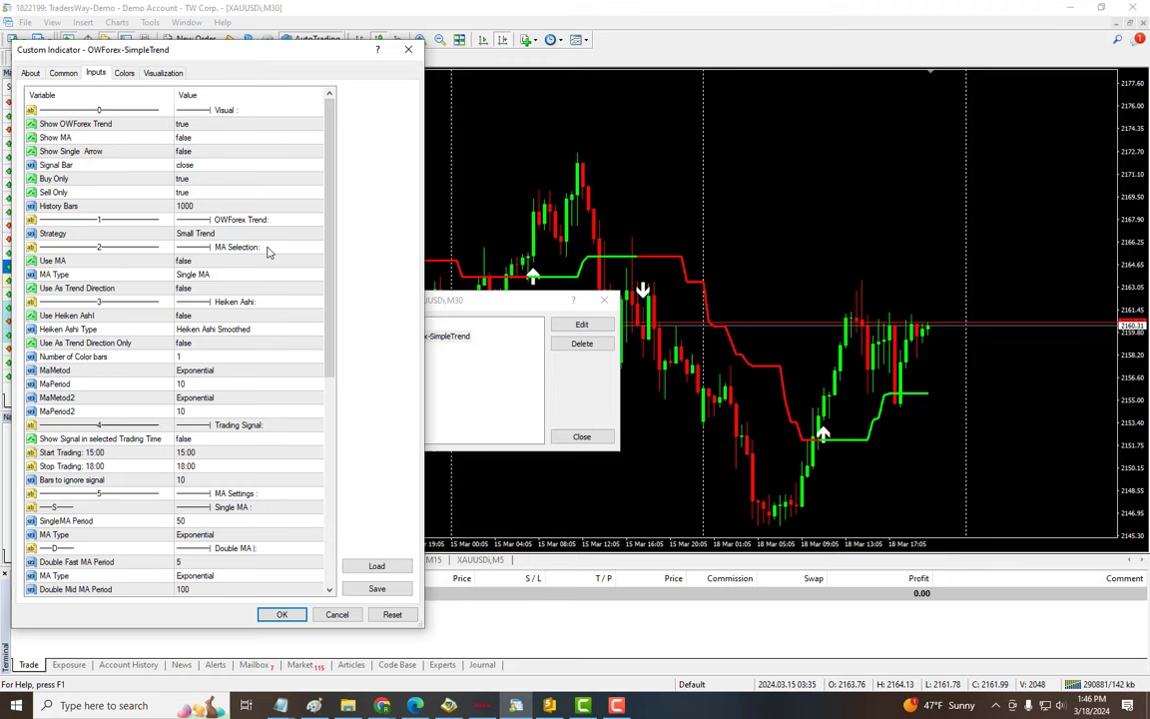
Apply the Small Trend setting and return to the XAUUSD chart.
{"action": "left_click", "coordinate": [281, 615]}
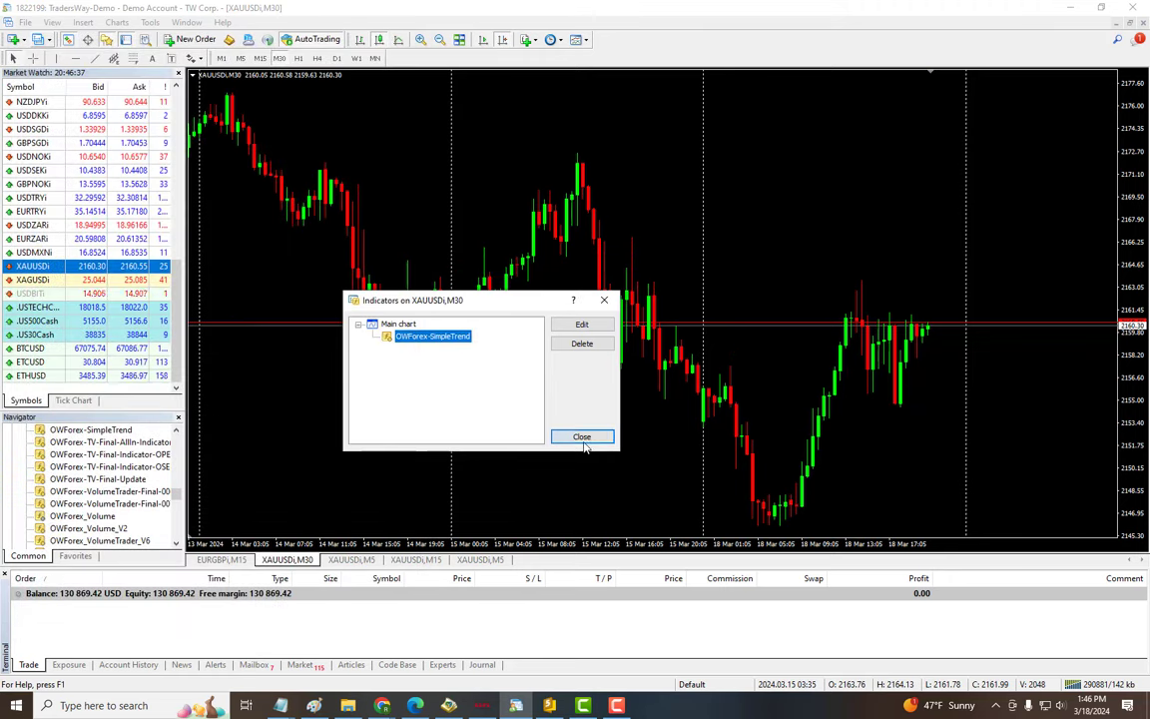
{"action": "left_click", "coordinate": [584, 435]}
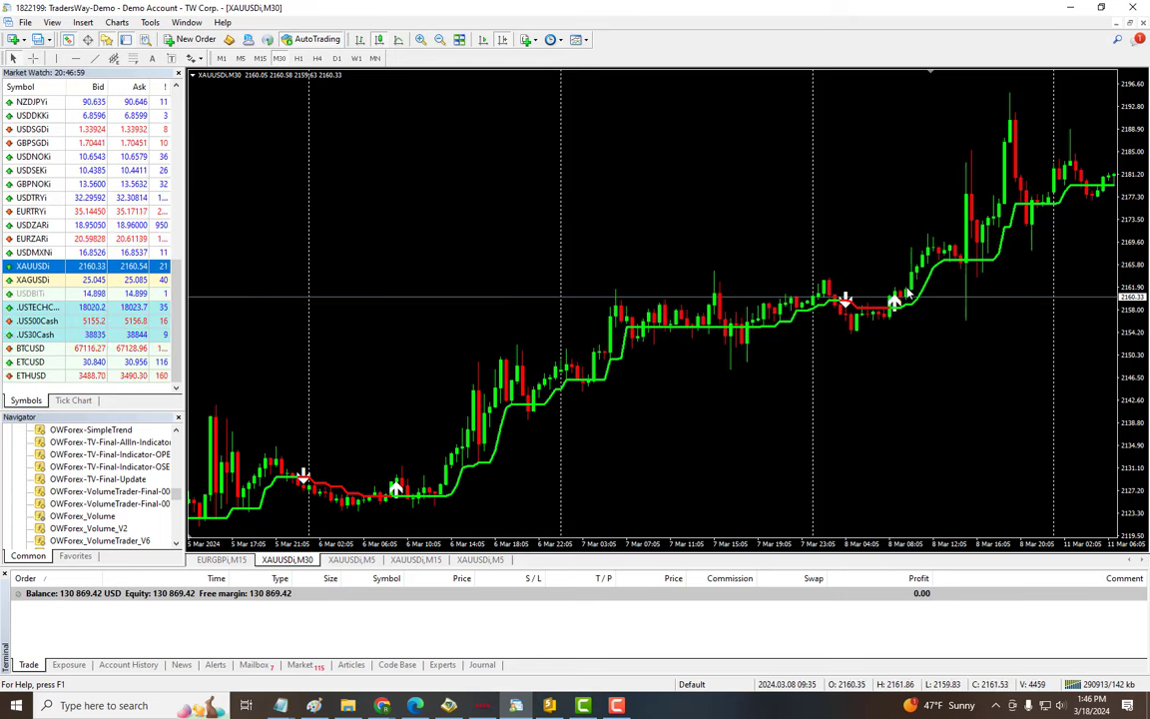
{"action": "mouse_move", "coordinate": [870, 338]}
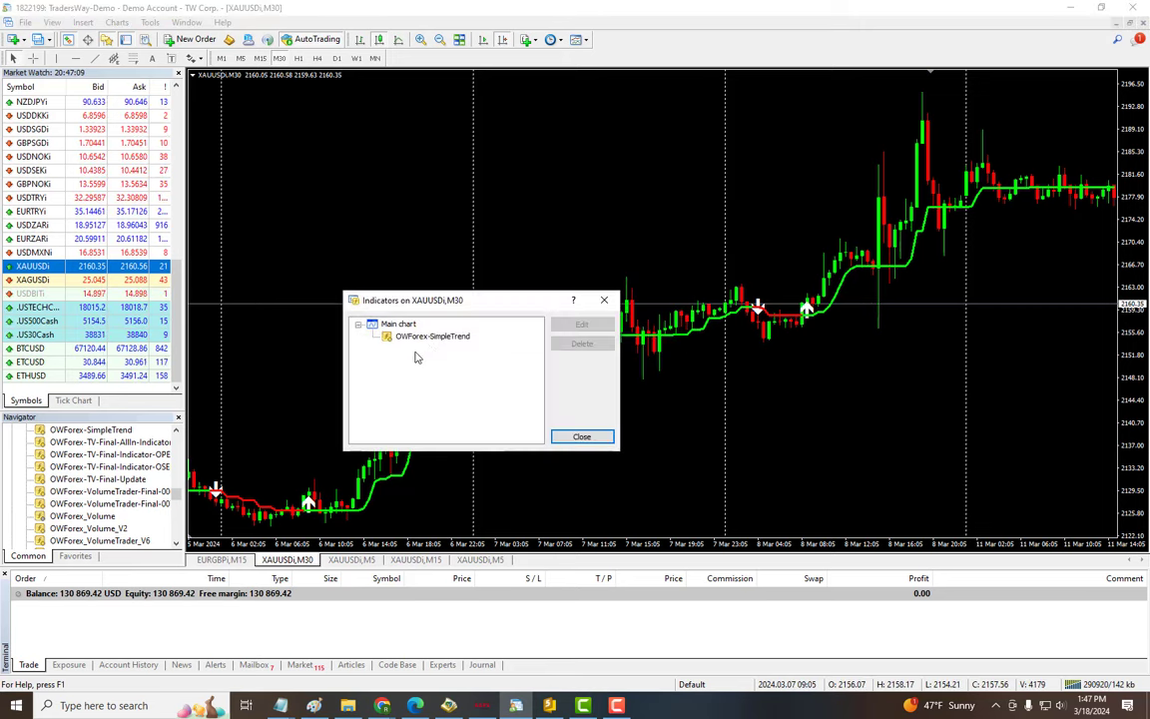
Enable SimpleTrend's moving-average filter and MA display, pick the MA type, and apply.
{"action": "left_click", "coordinate": [583, 324]}
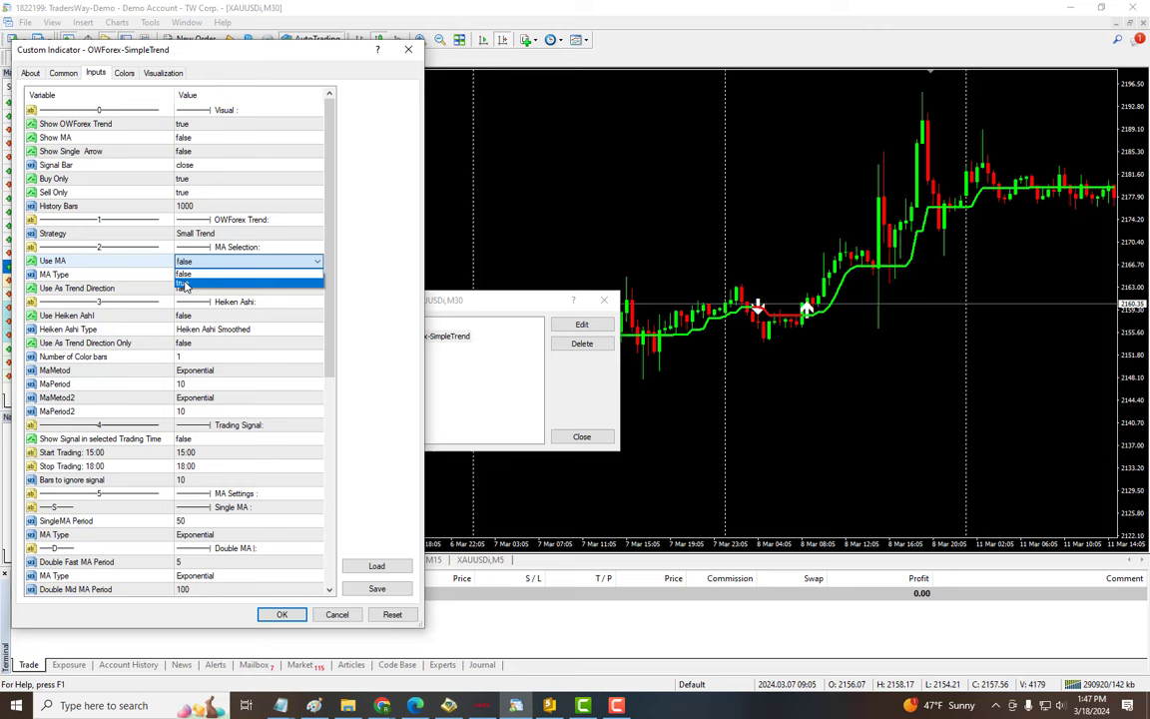
{"action": "left_click", "coordinate": [184, 273]}
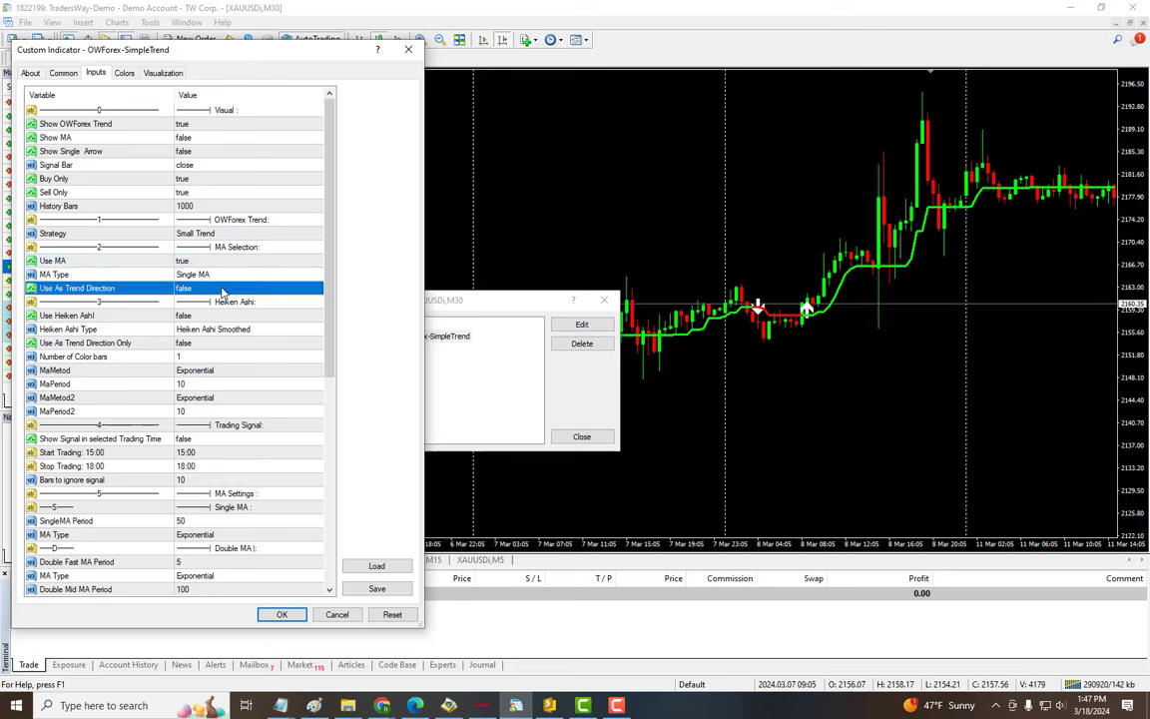
{"action": "left_click", "coordinate": [248, 288]}
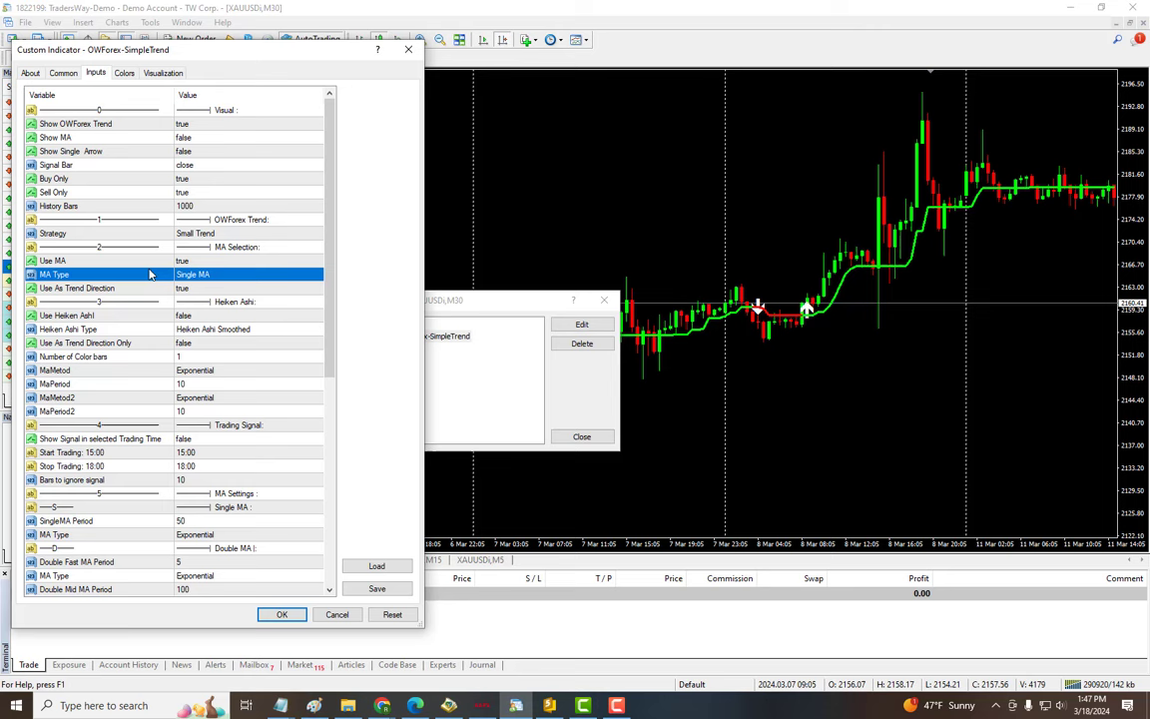
{"action": "mouse_move", "coordinate": [217, 275]}
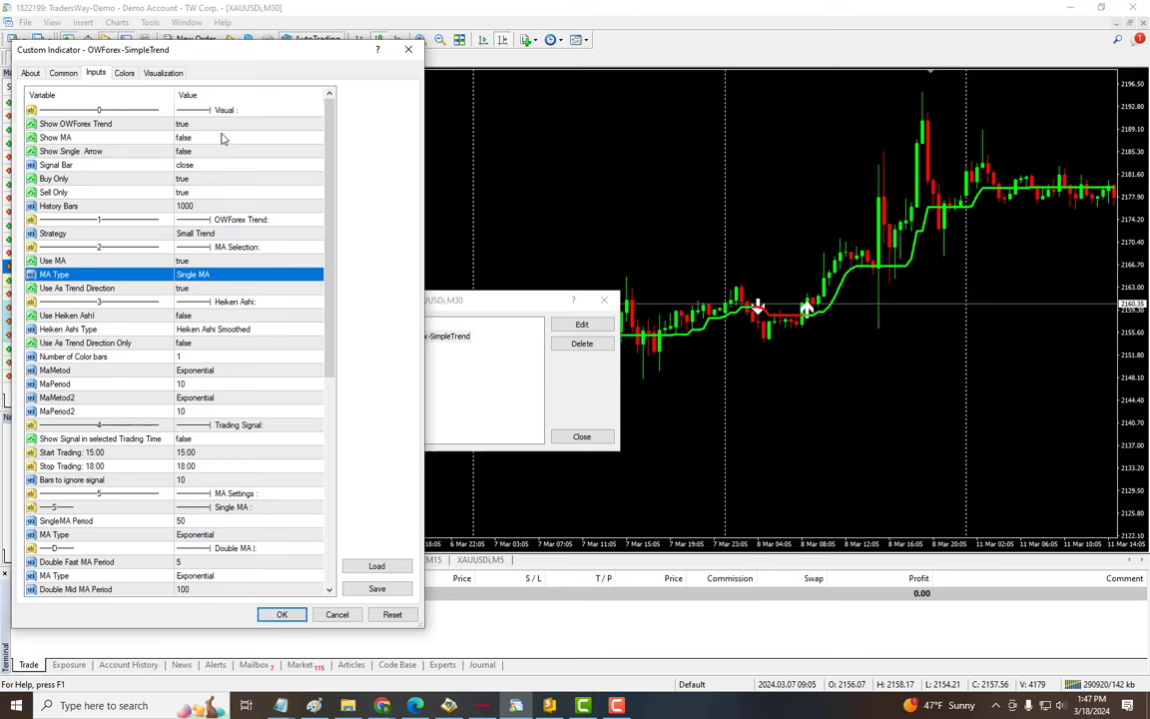
{"action": "left_click", "coordinate": [243, 136]}
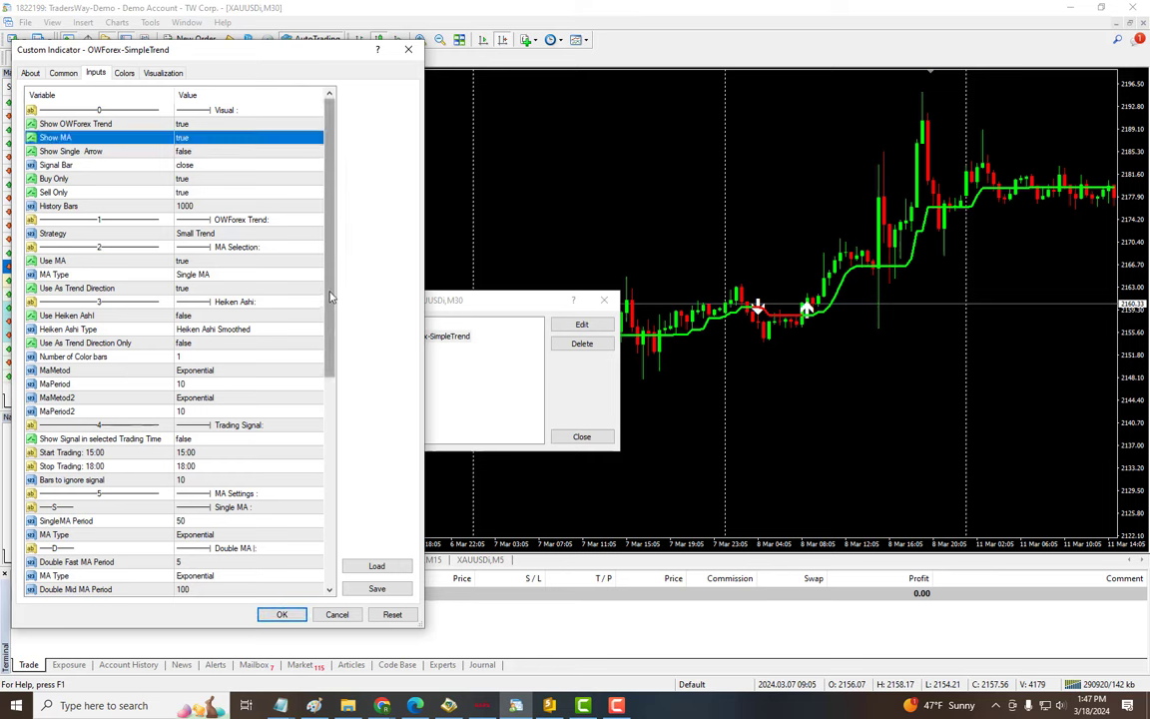
{"action": "scroll", "scroll_direction": "down", "scroll_amount": 3}
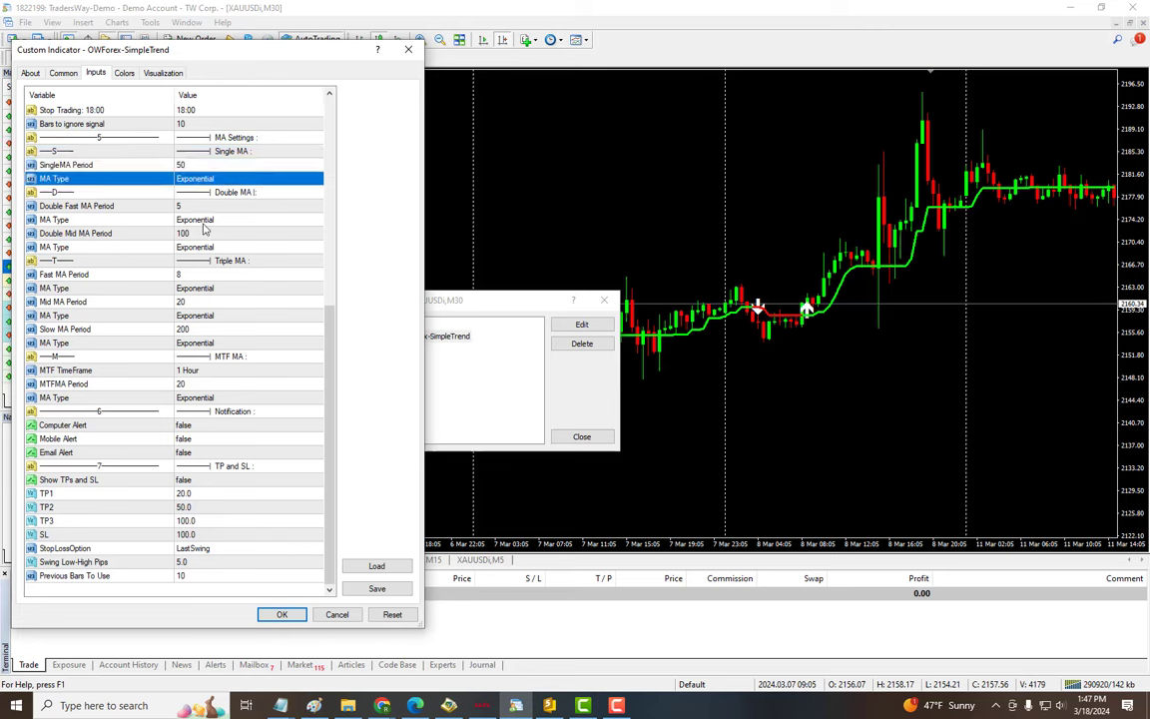
{"action": "mouse_move", "coordinate": [212, 304]}
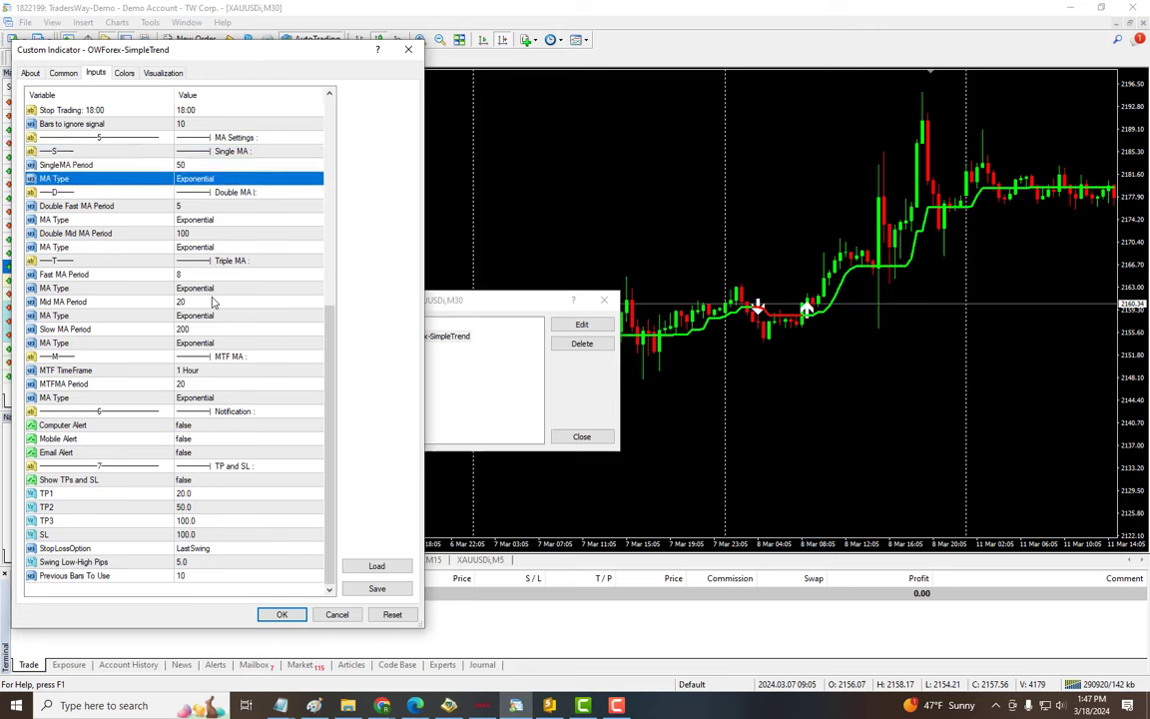
{"action": "mouse_move", "coordinate": [267, 399]}
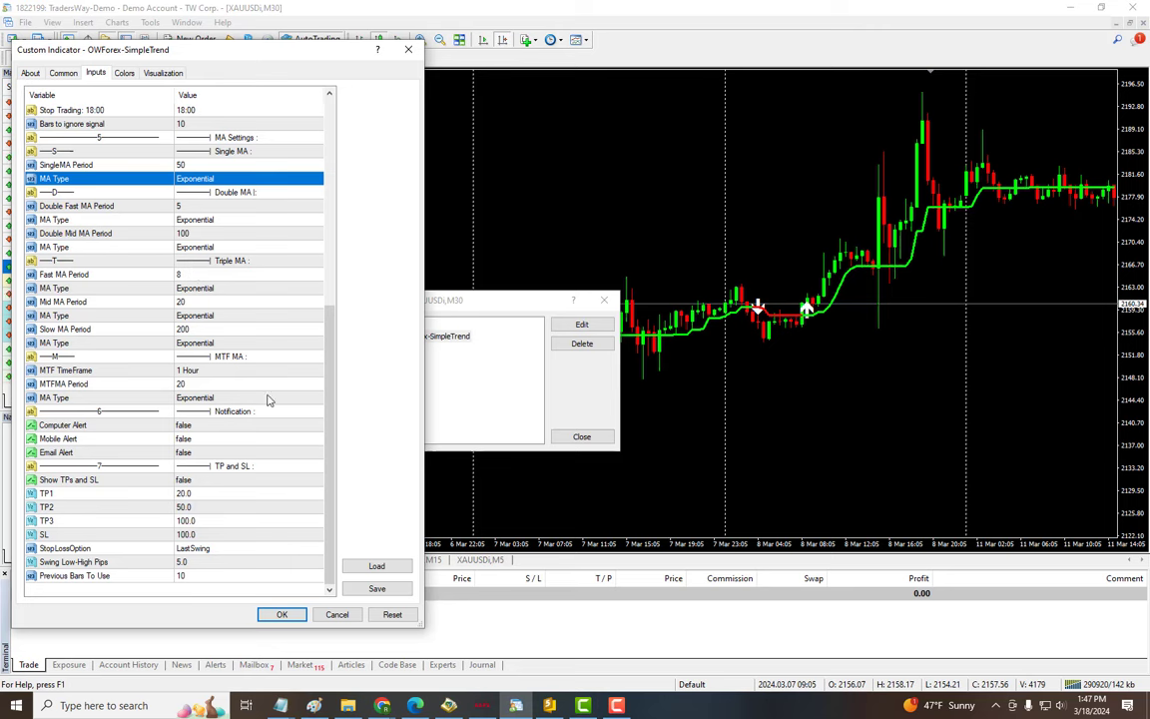
{"action": "mouse_move", "coordinate": [207, 377]}
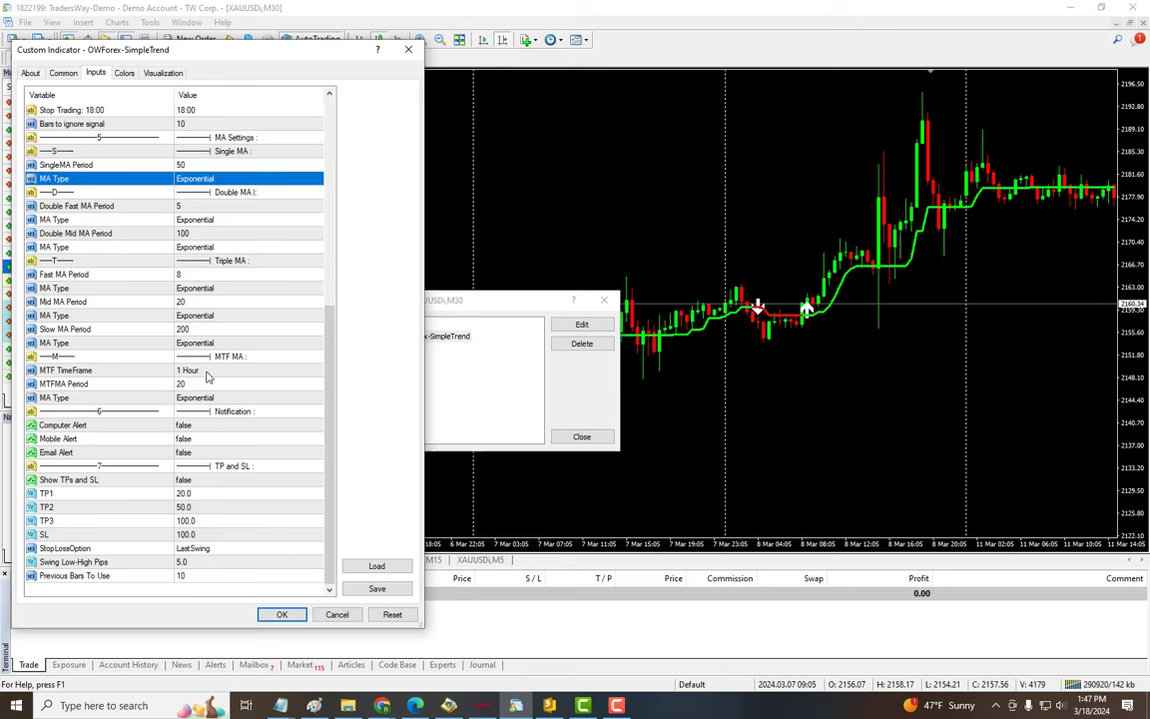
{"action": "mouse_move", "coordinate": [211, 495]}
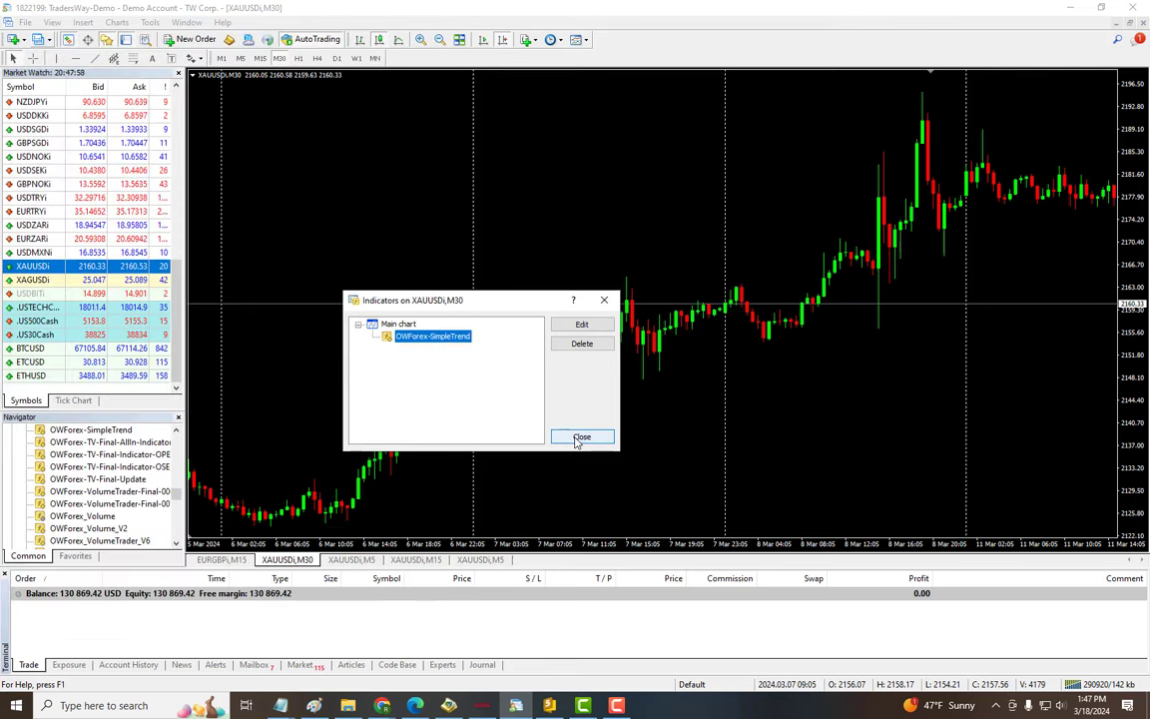
{"action": "left_click", "coordinate": [584, 437]}
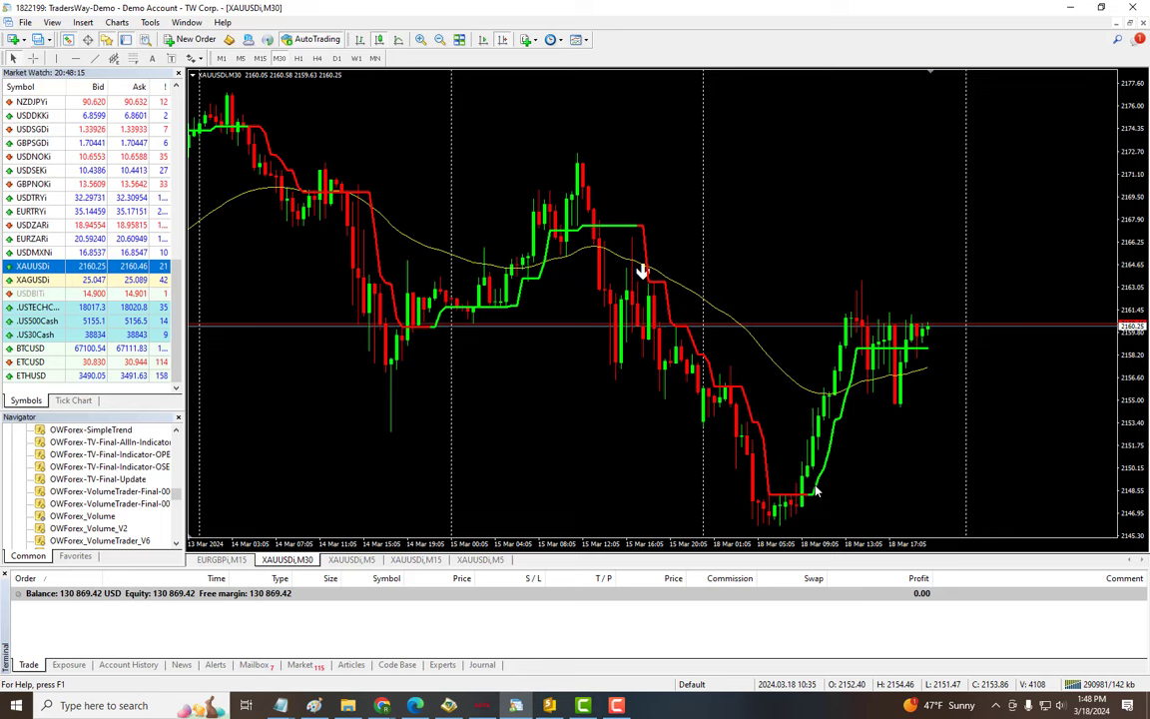
{"action": "mouse_move", "coordinate": [855, 384]}
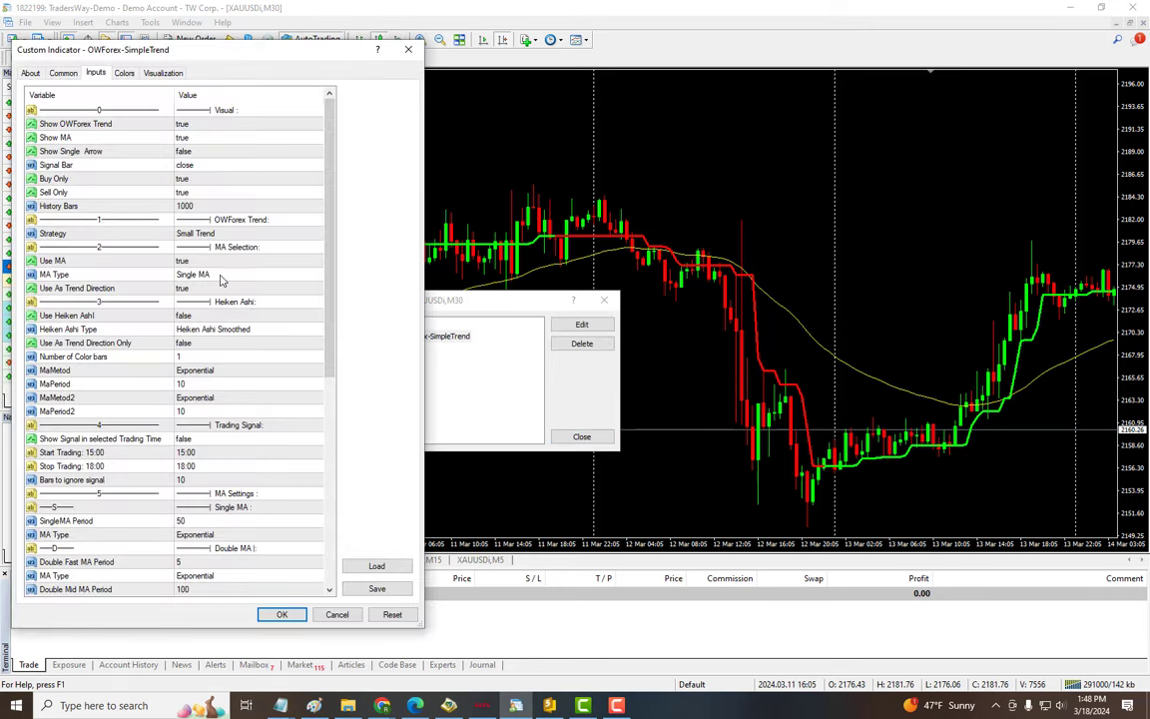
Set Use As Trend Direction to false and apply so buy/sell arrows appear.
{"action": "left_click", "coordinate": [247, 288]}
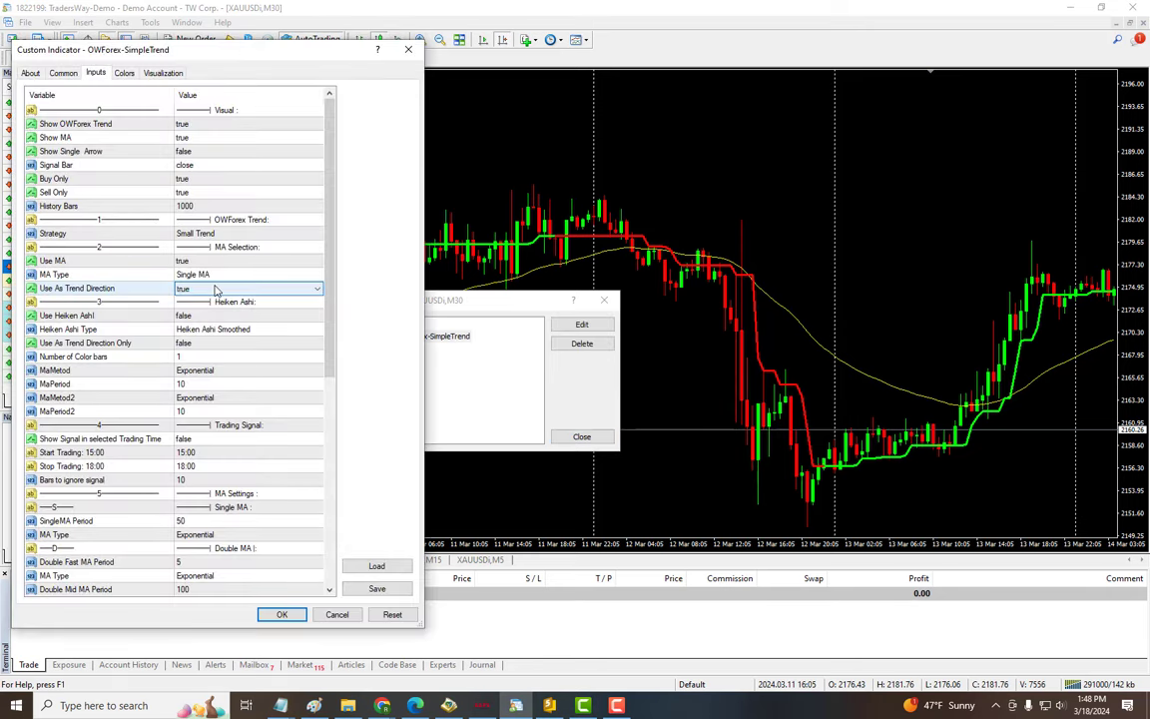
{"action": "left_click", "coordinate": [247, 288]}
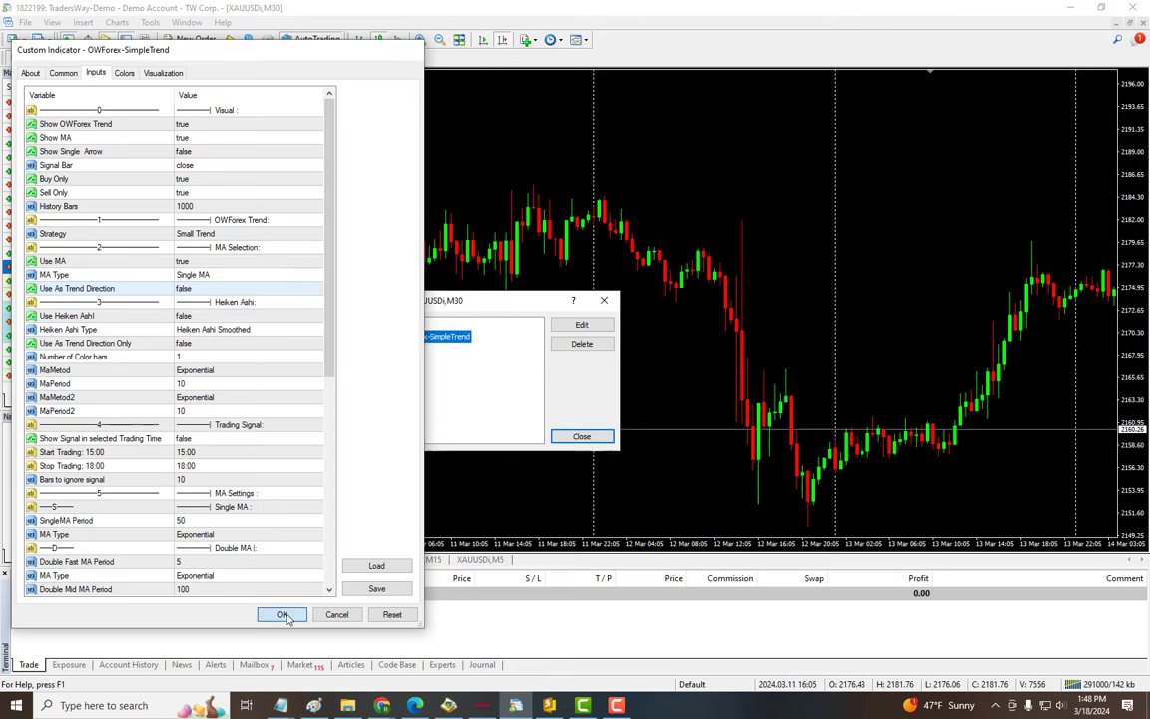
{"action": "left_click", "coordinate": [283, 615]}
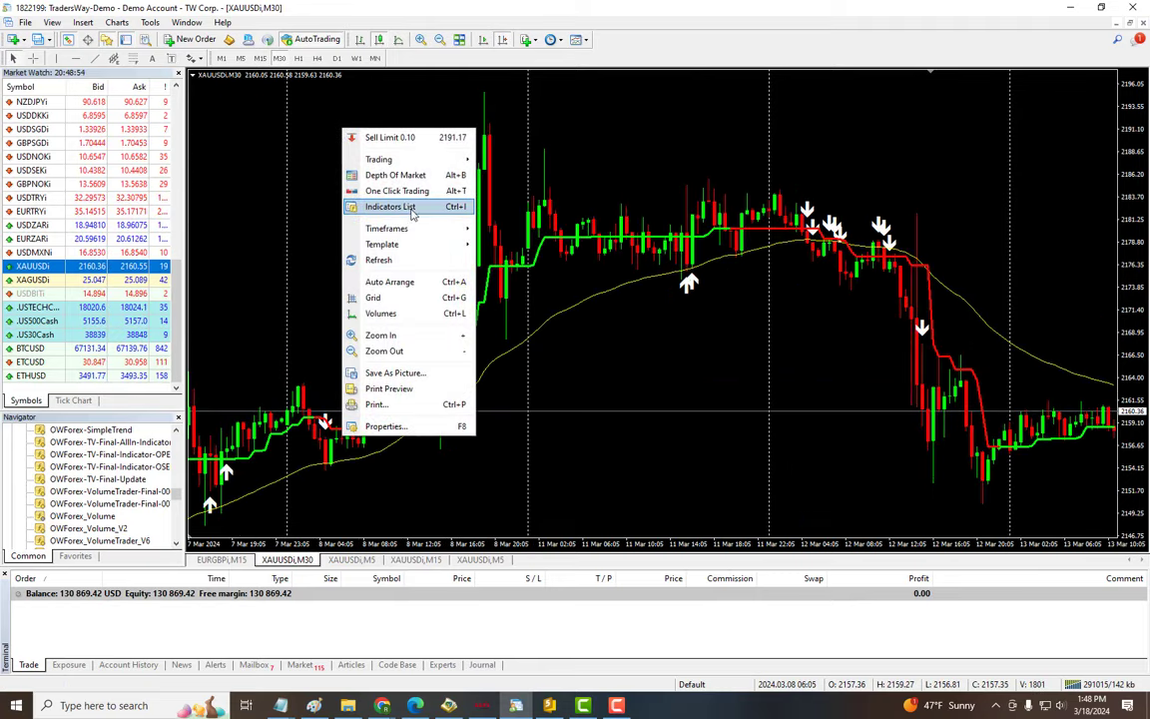
Set SimpleTrend's Show MA and Use MA to false and apply the change.
{"action": "left_click", "coordinate": [391, 206]}
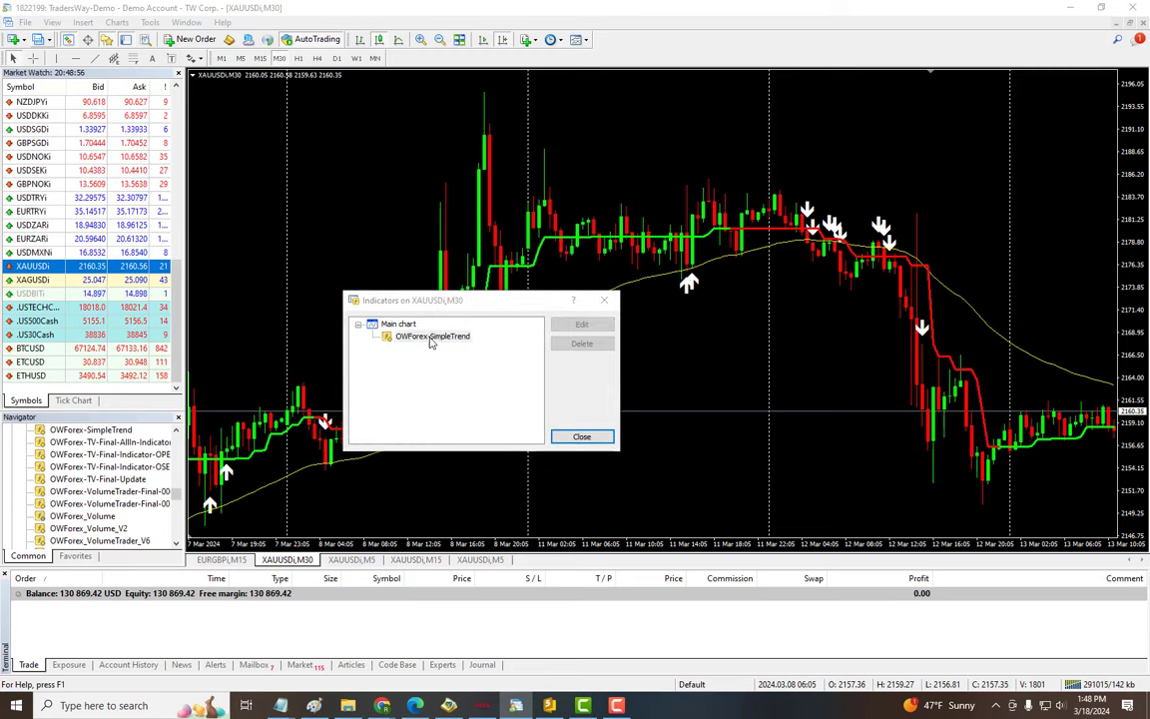
{"action": "left_click", "coordinate": [581, 323]}
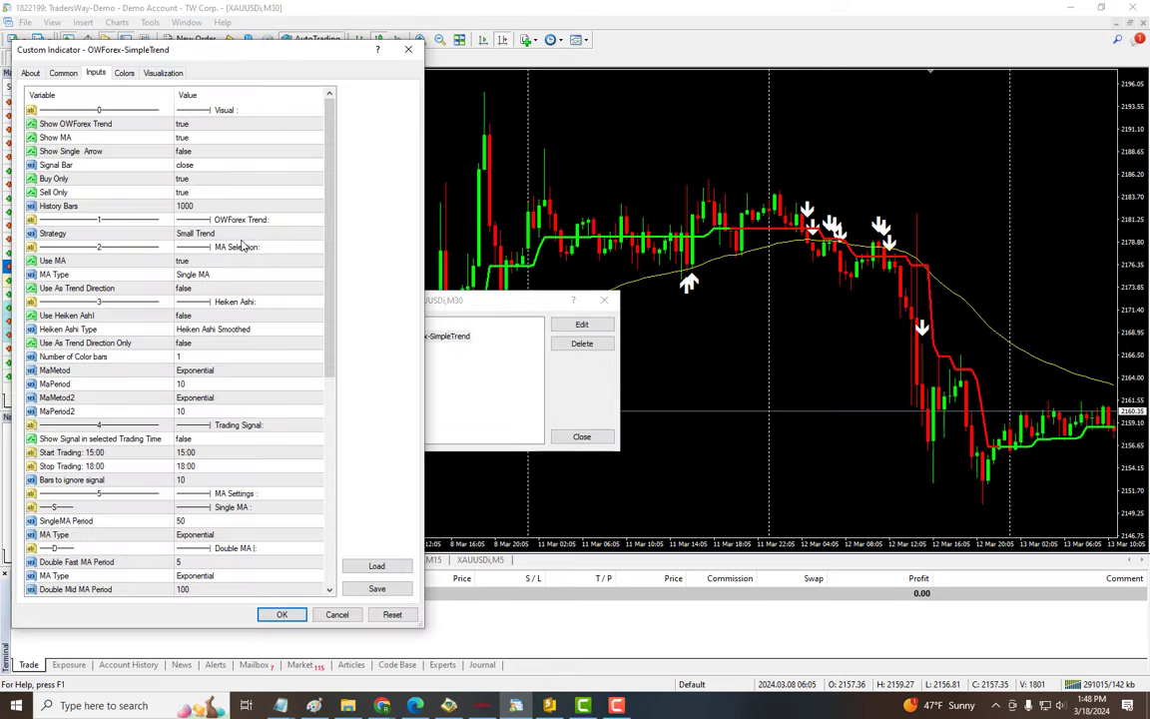
{"action": "left_click", "coordinate": [199, 274]}
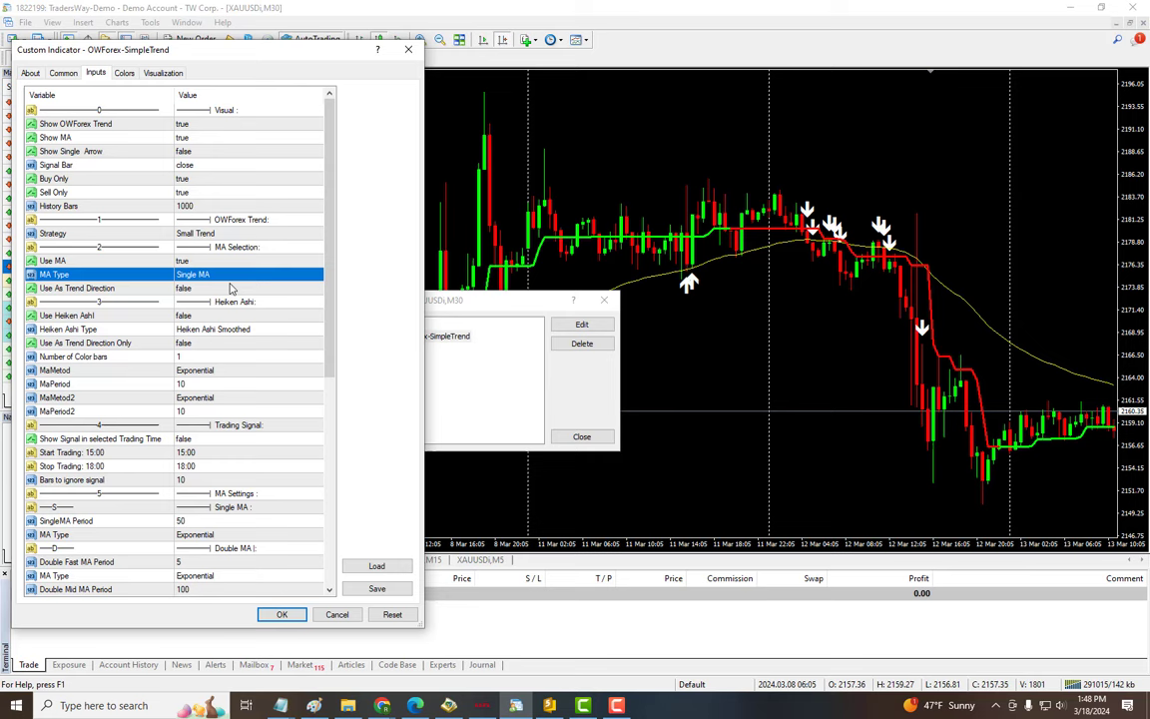
{"action": "mouse_move", "coordinate": [312, 156]}
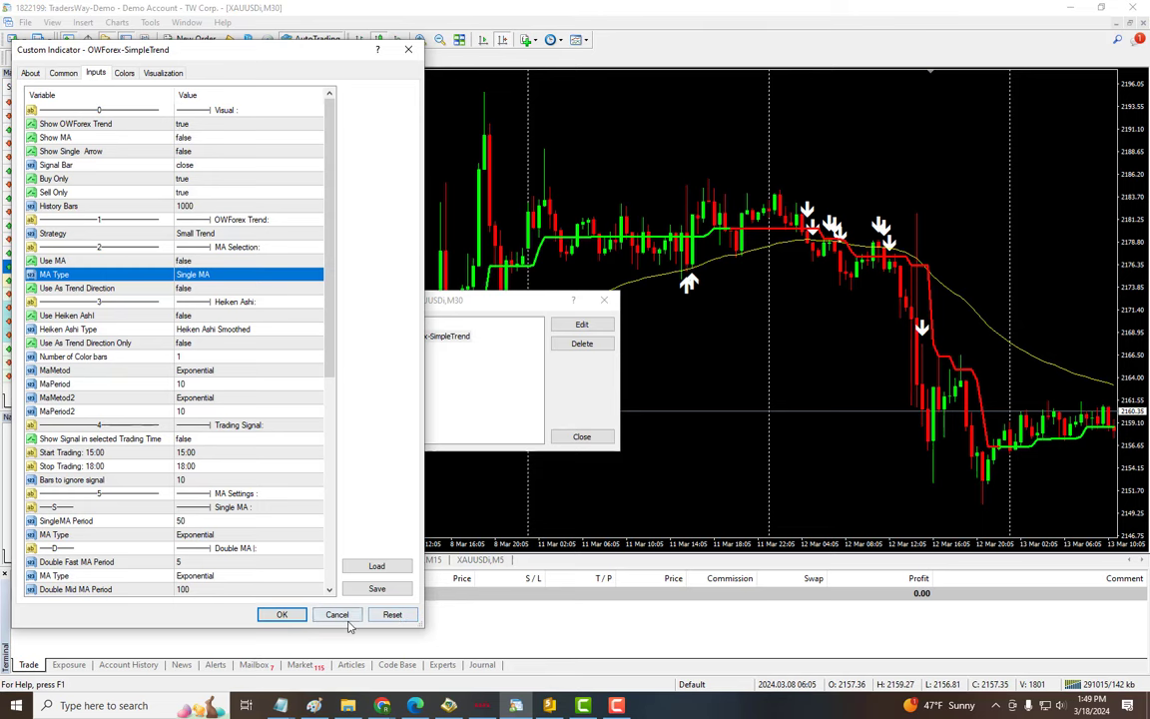
{"action": "left_click", "coordinate": [338, 616]}
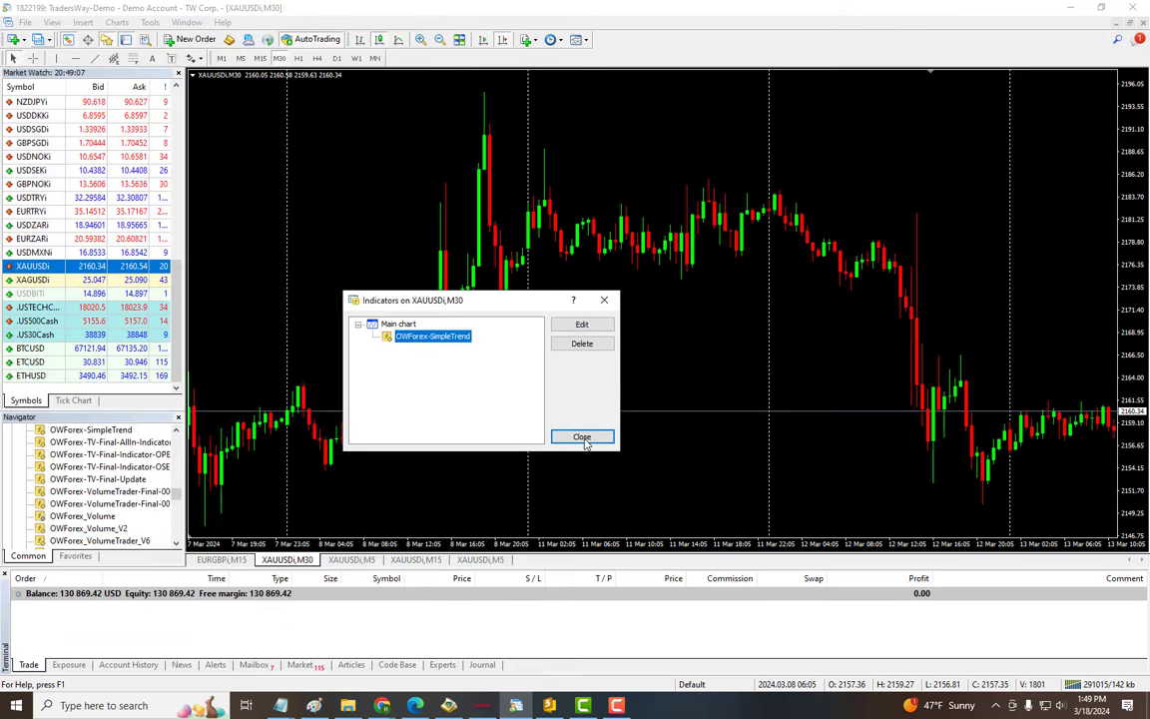
Close the indicator list and view SimpleTrend signals on the US500Cash chart.
{"action": "left_click", "coordinate": [583, 436]}
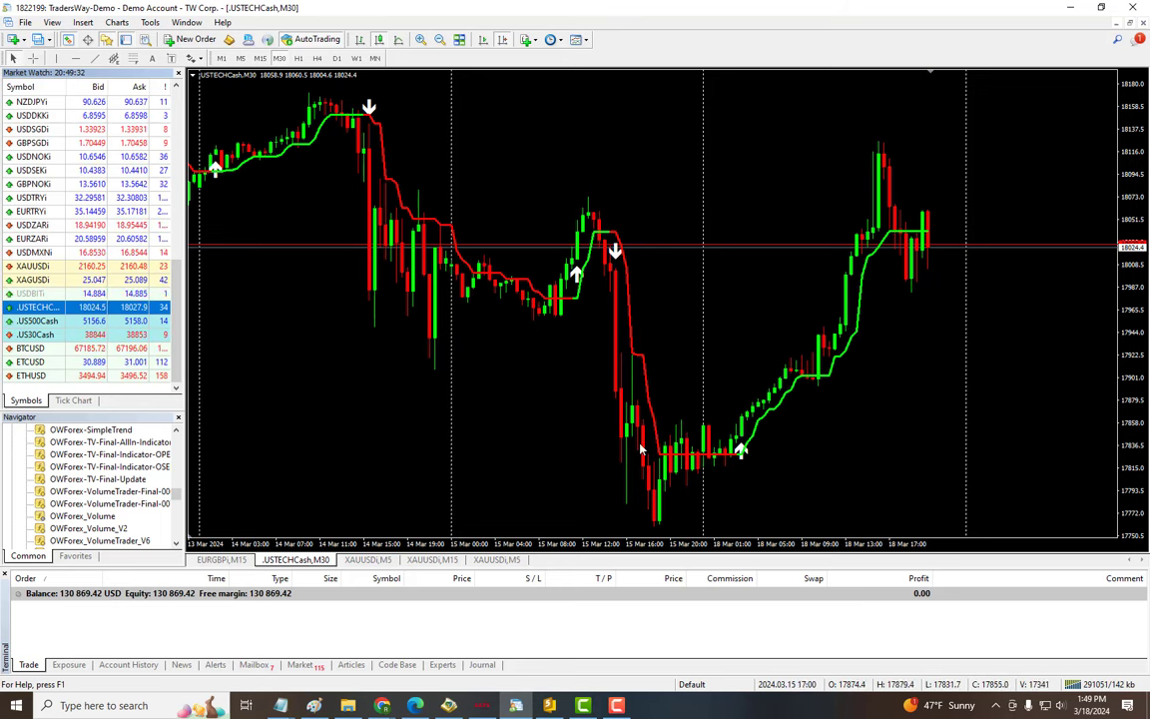
{"action": "left_click", "coordinate": [40, 335]}
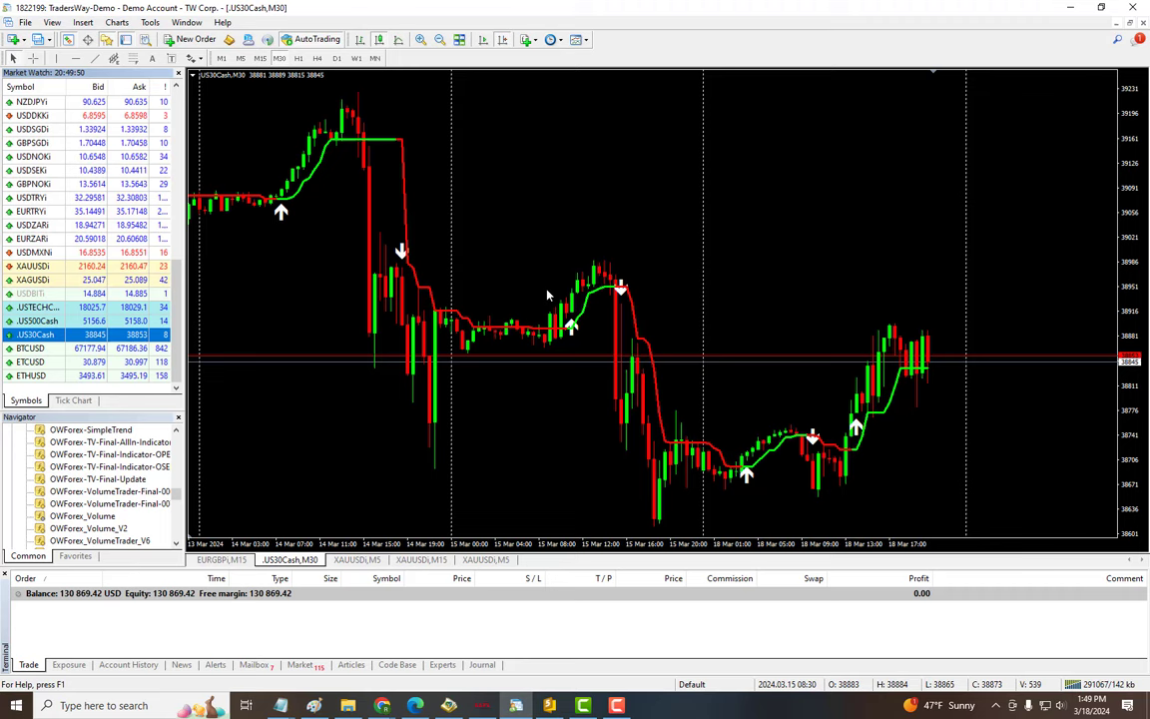
Open SimpleTrend's inputs on the US500 chart and scroll down to the TP and SL settings.
{"action": "right_click", "coordinate": [548, 296]}
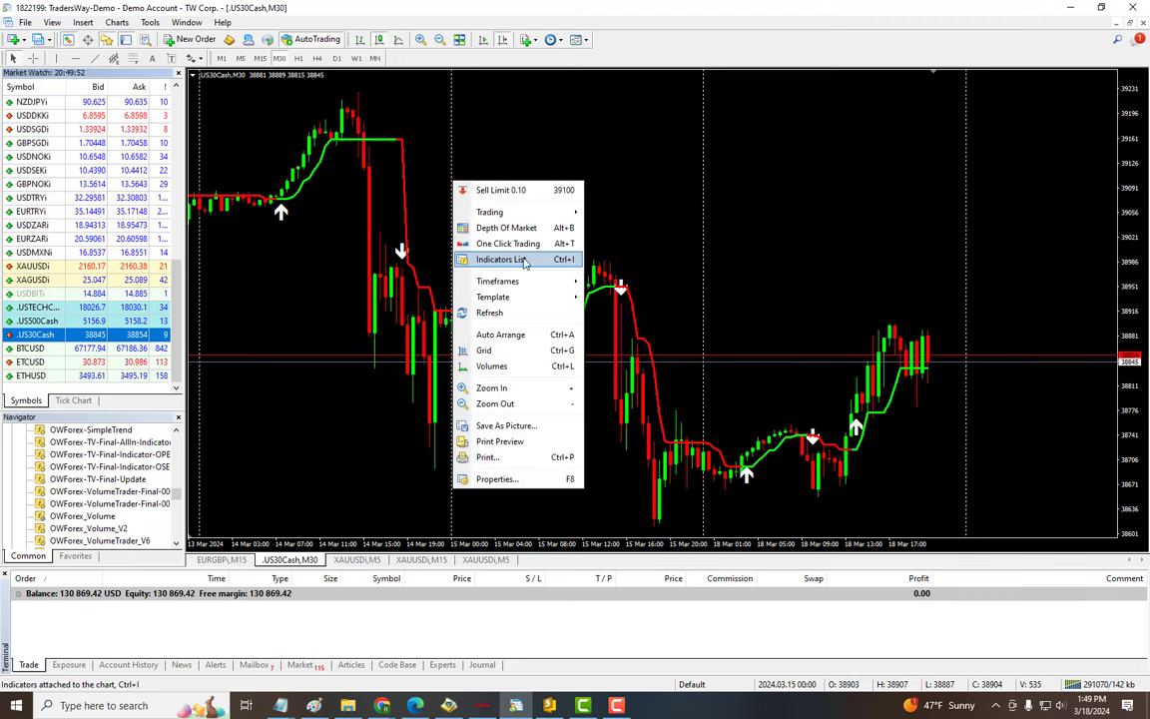
{"action": "left_click", "coordinate": [499, 259]}
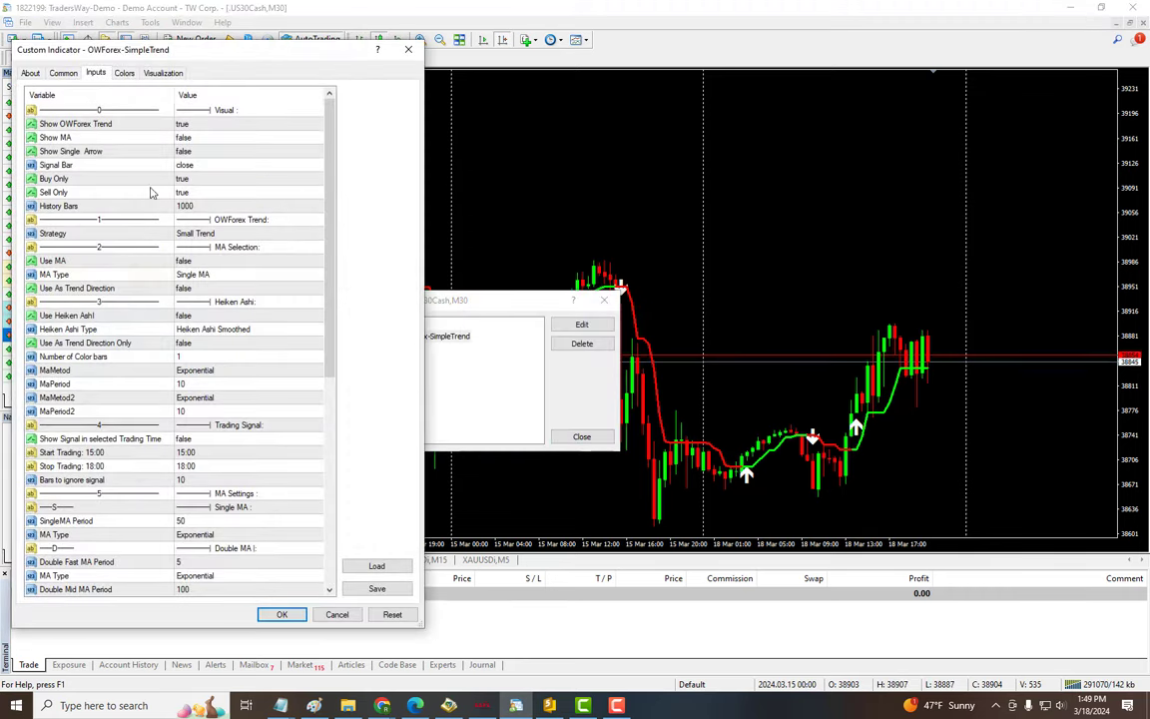
{"action": "scroll", "scroll_direction": "down", "scroll_amount": 3}
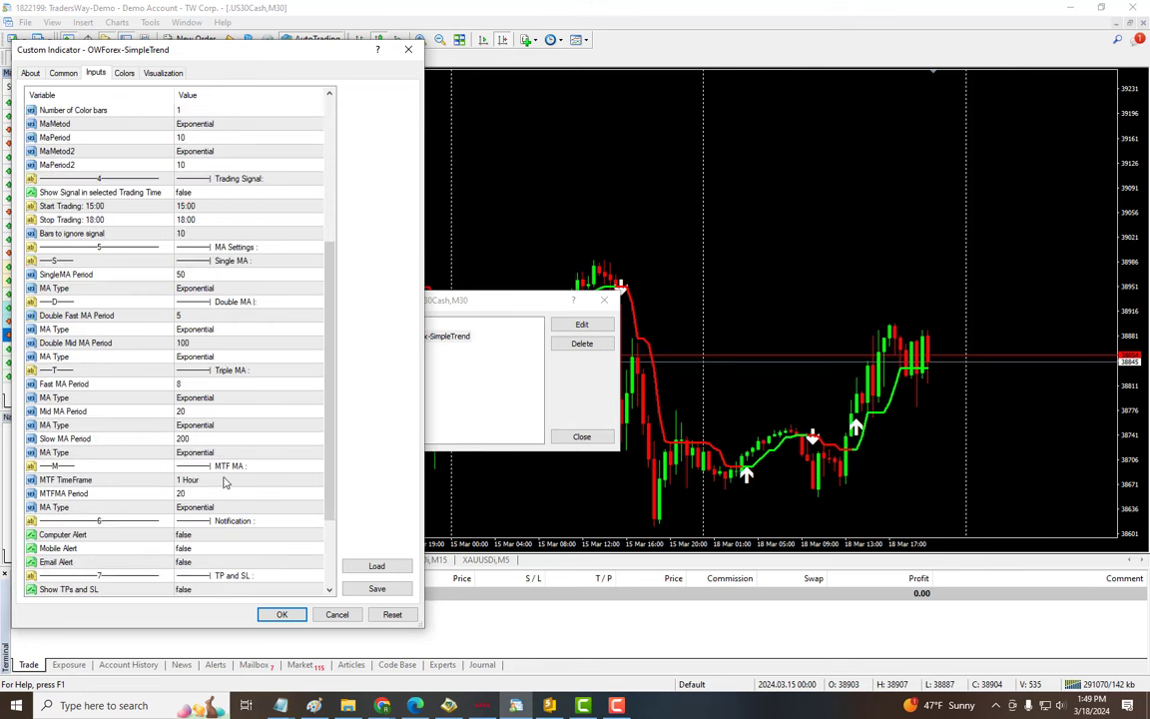
{"action": "mouse_move", "coordinate": [232, 208]}
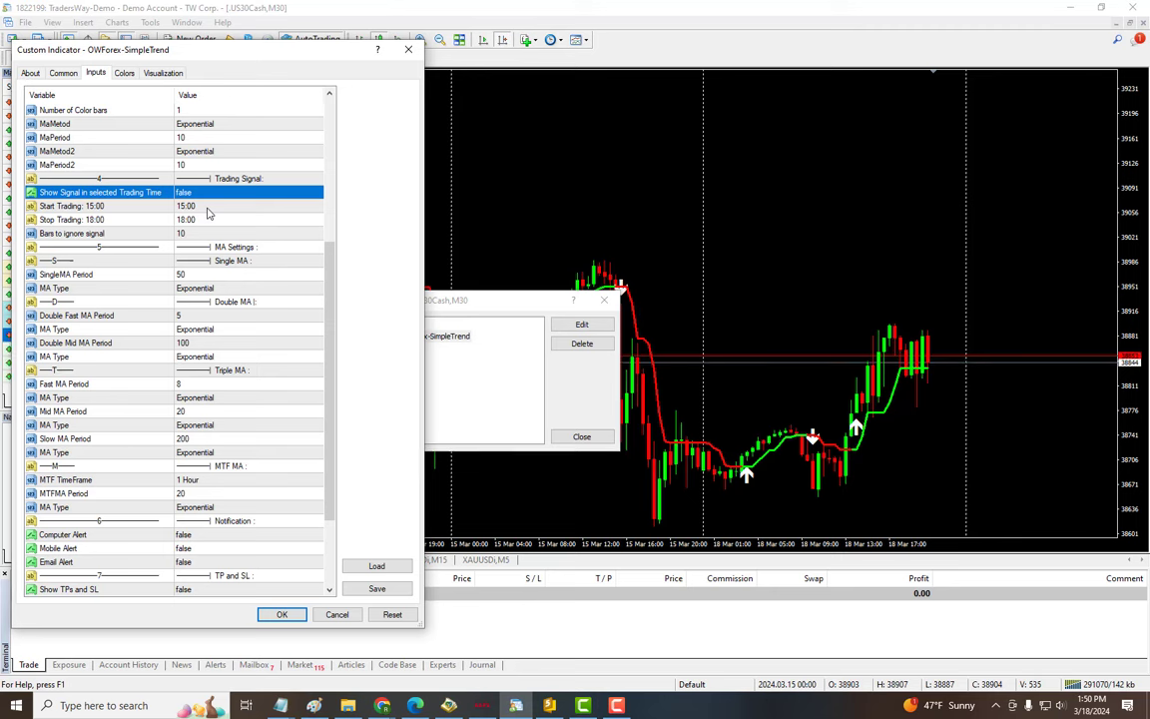
{"action": "mouse_move", "coordinate": [258, 320]}
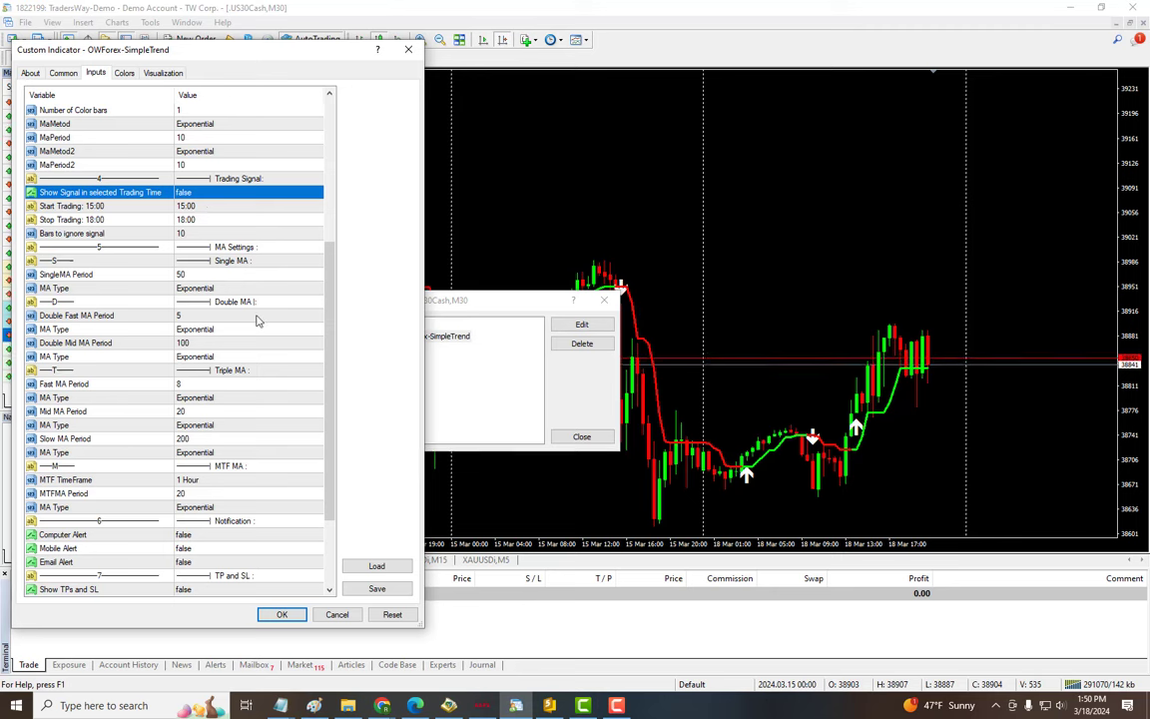
{"action": "mouse_move", "coordinate": [275, 458]}
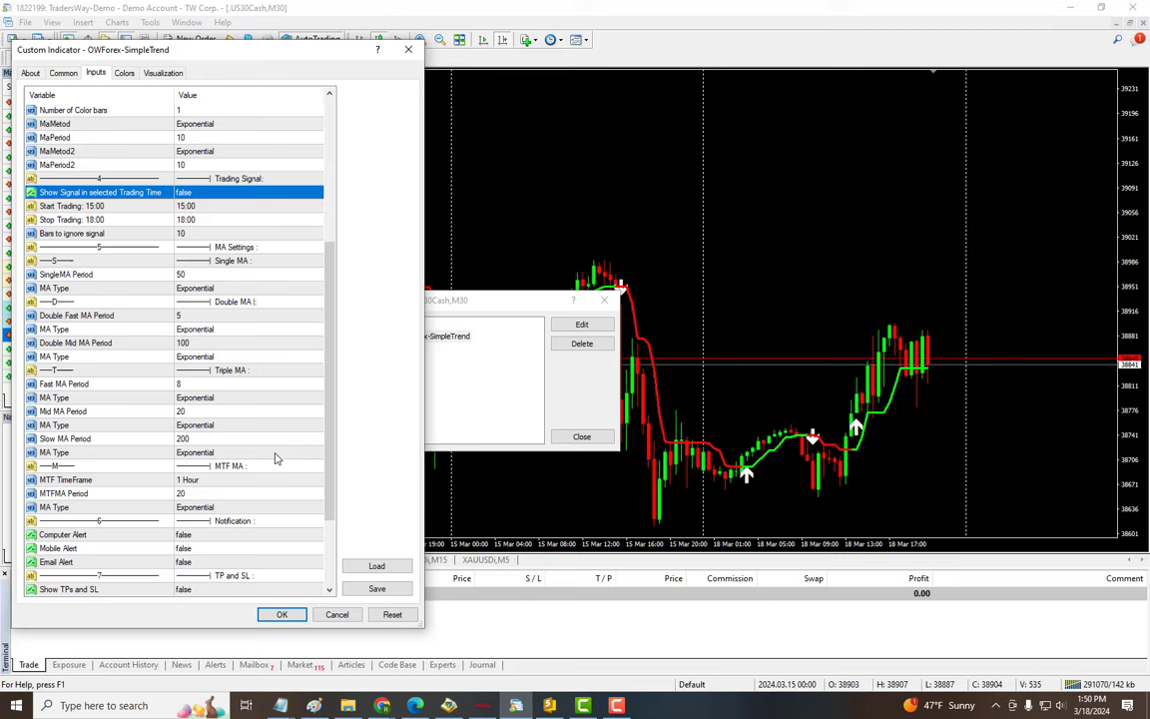
{"action": "mouse_move", "coordinate": [331, 360]}
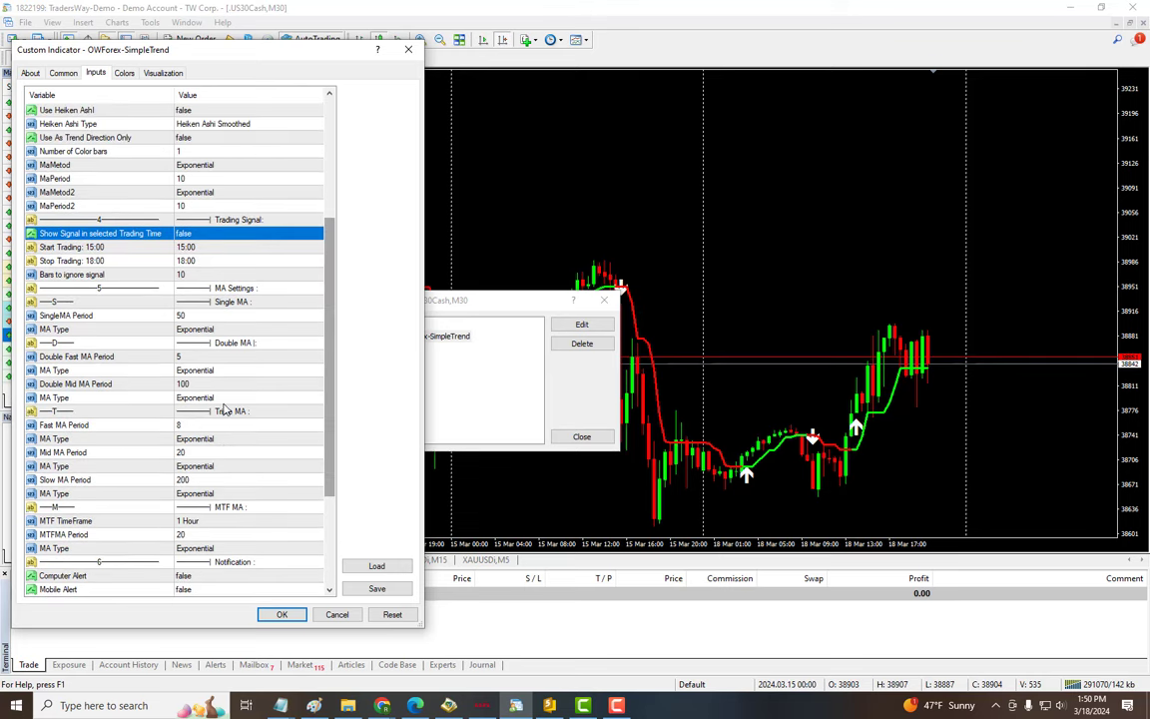
{"action": "scroll", "scroll_direction": "down", "scroll_amount": 3}
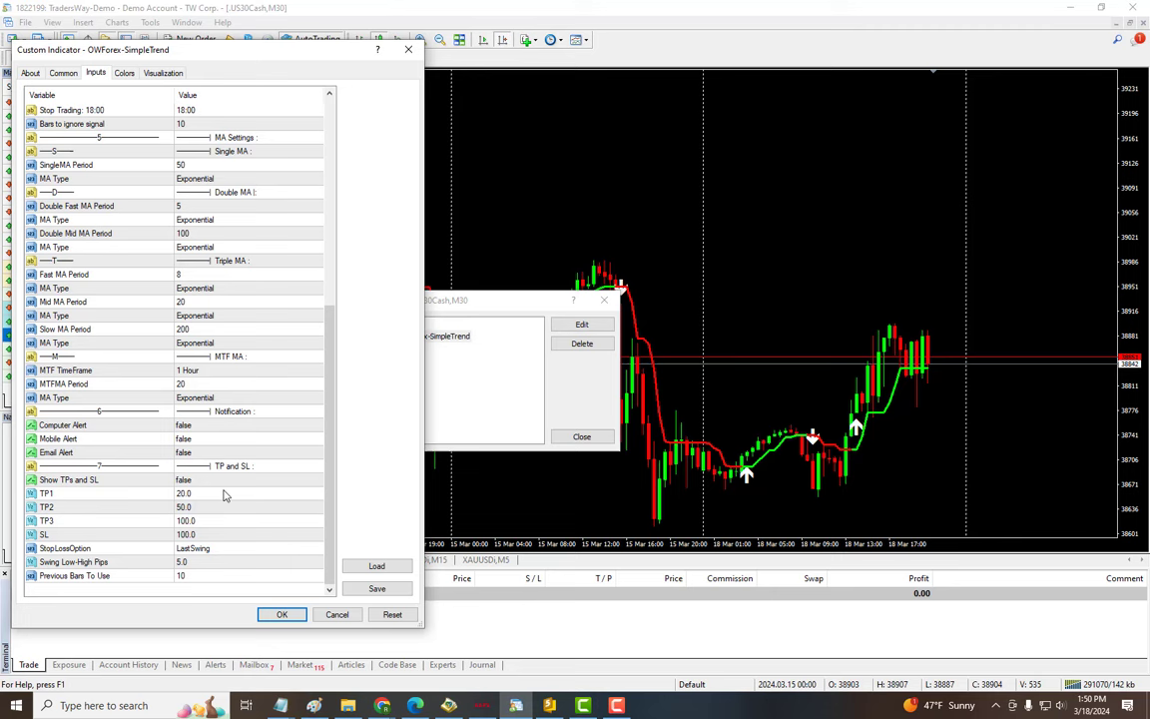
Set Show TPs and SL to true so take-profit and stop-loss levels are drawn.
{"action": "left_click", "coordinate": [100, 479]}
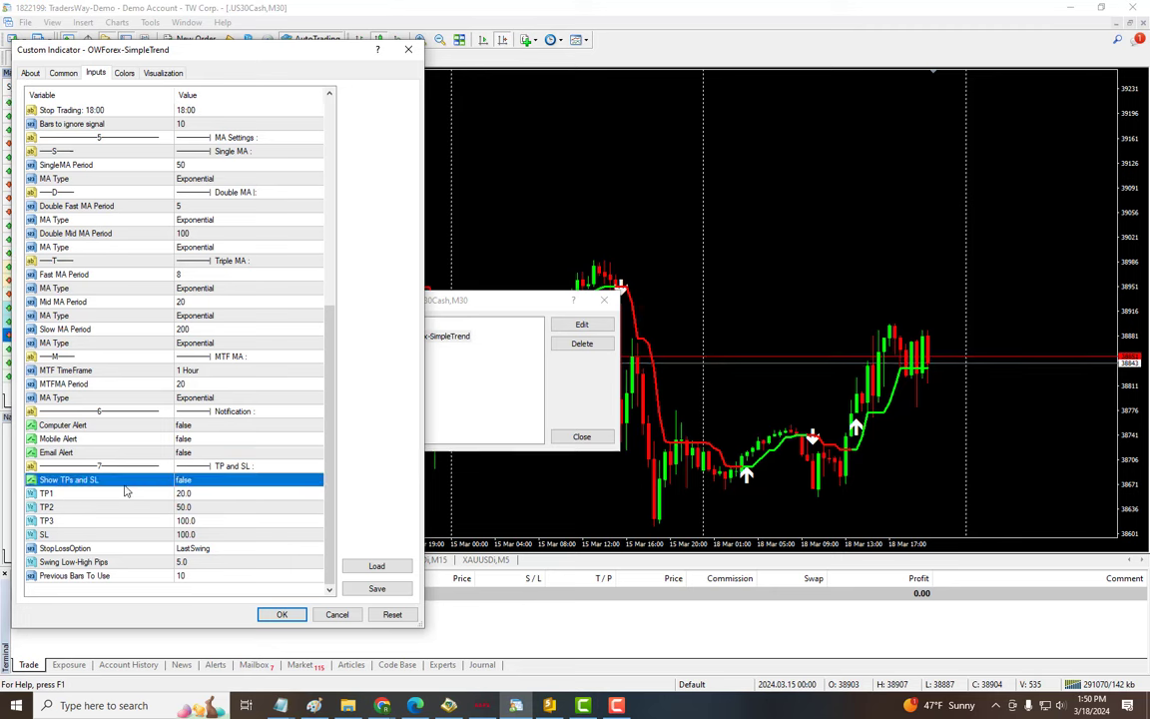
{"action": "left_click", "coordinate": [248, 479]}
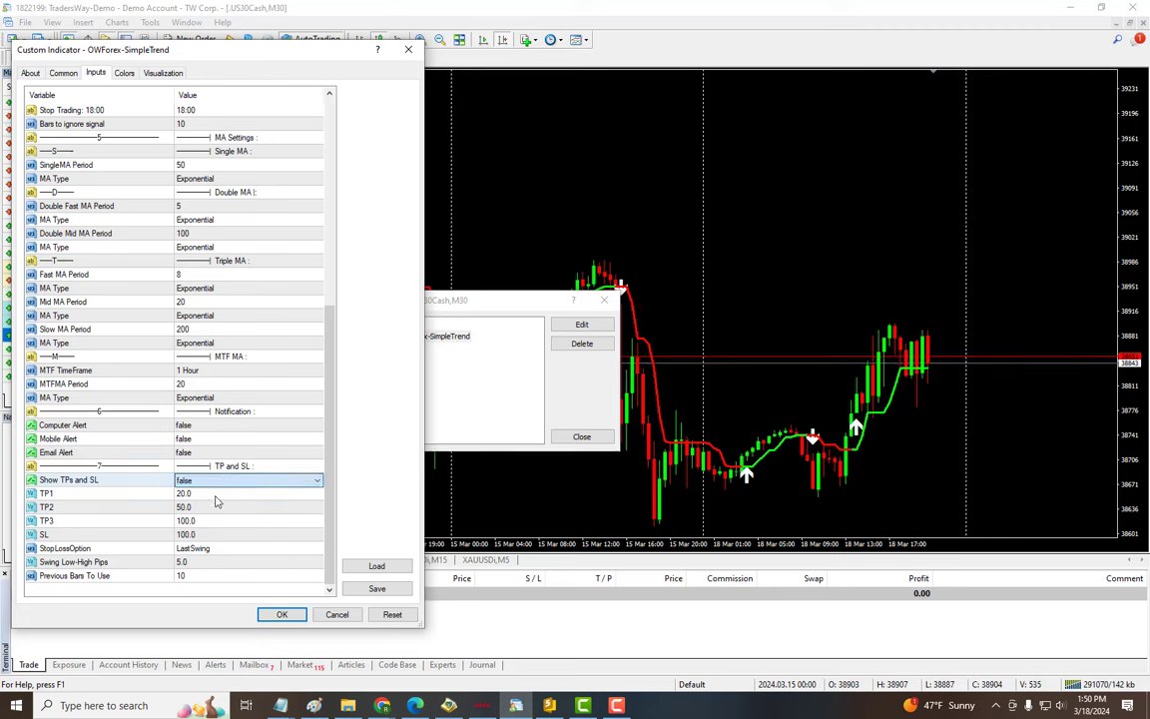
{"action": "left_click", "coordinate": [247, 479]}
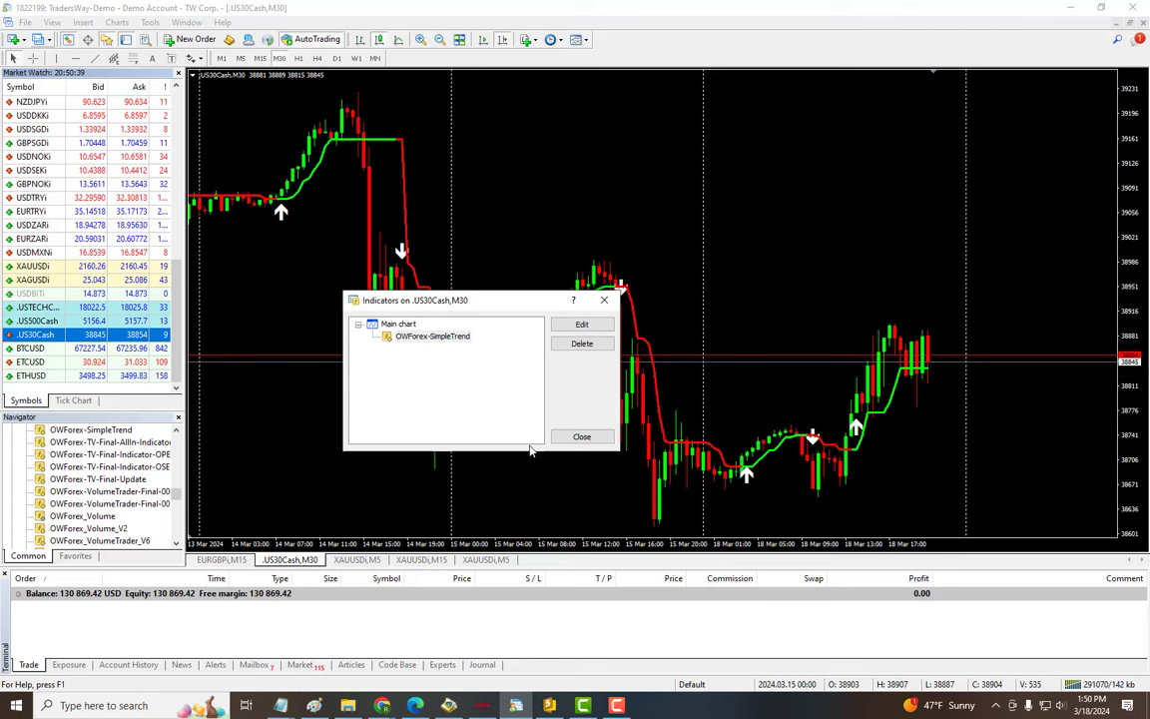
Close the indicator list and view the TP1–TP3 levels on the XAUUSD chart.
{"action": "left_click", "coordinate": [584, 435]}
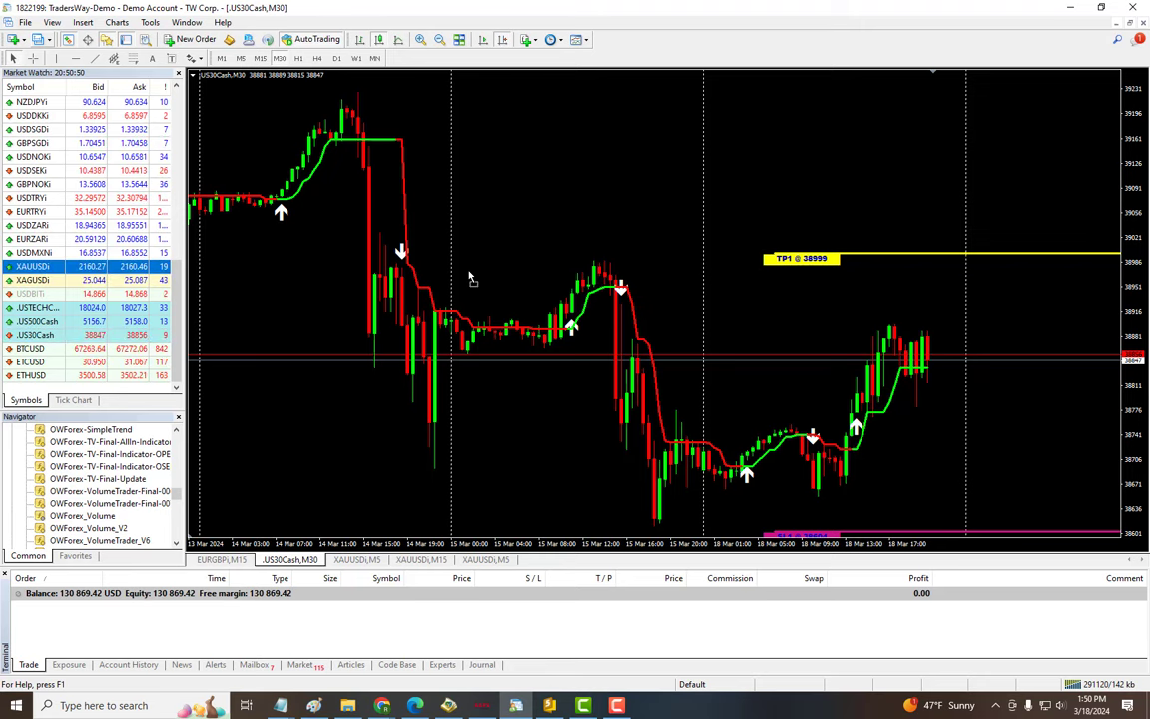
{"action": "left_click", "coordinate": [287, 559]}
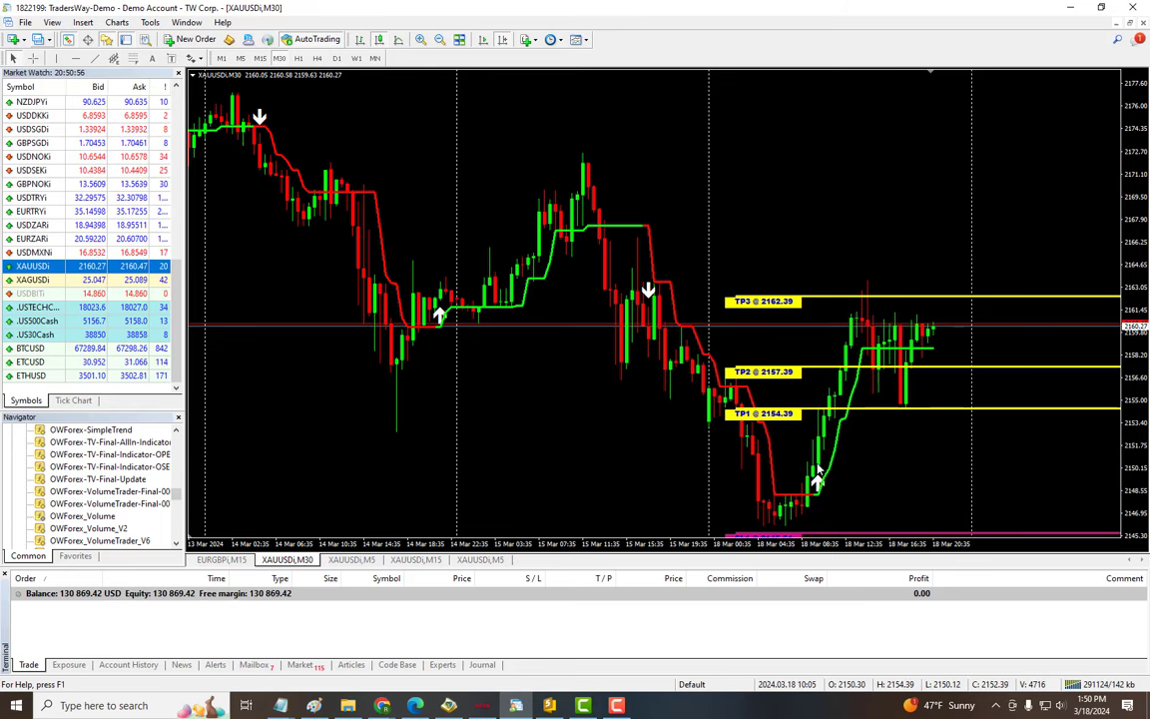
{"action": "mouse_move", "coordinate": [871, 302]}
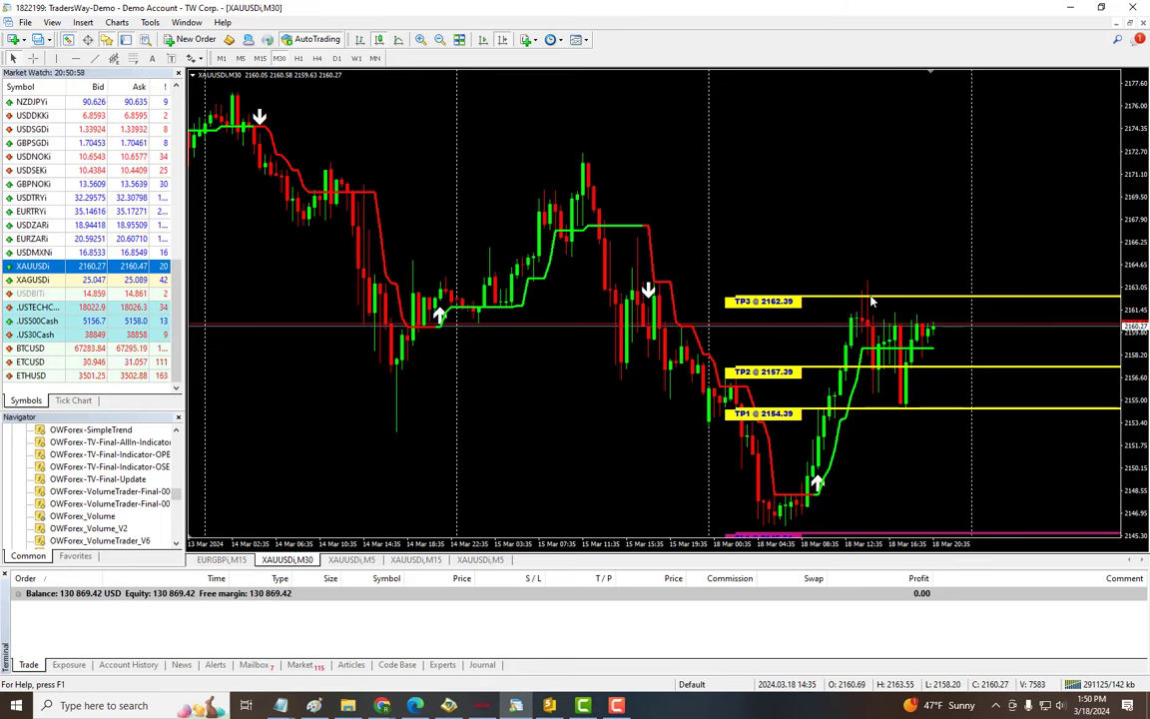